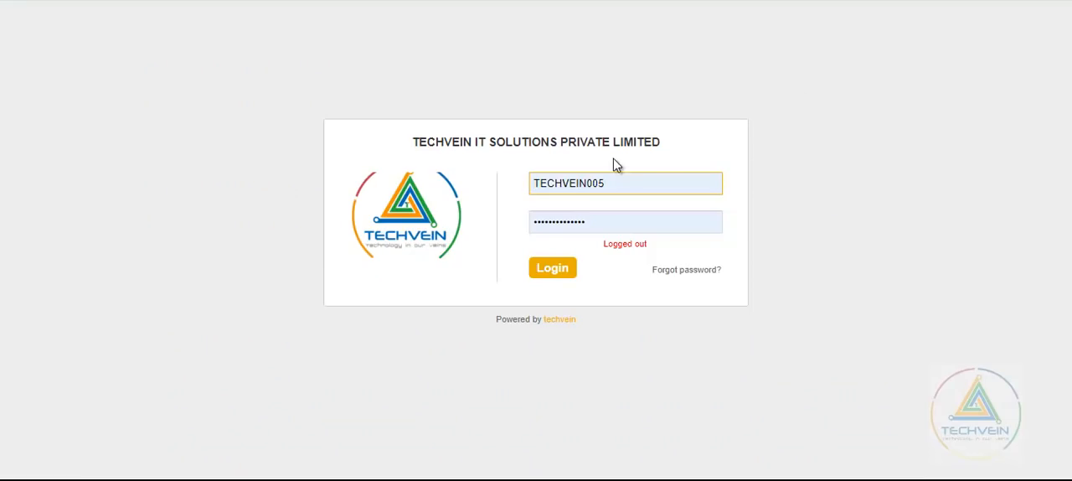
Enter the student's username and password and log in to the student dashboard.
left_click(625, 183)
type("829")
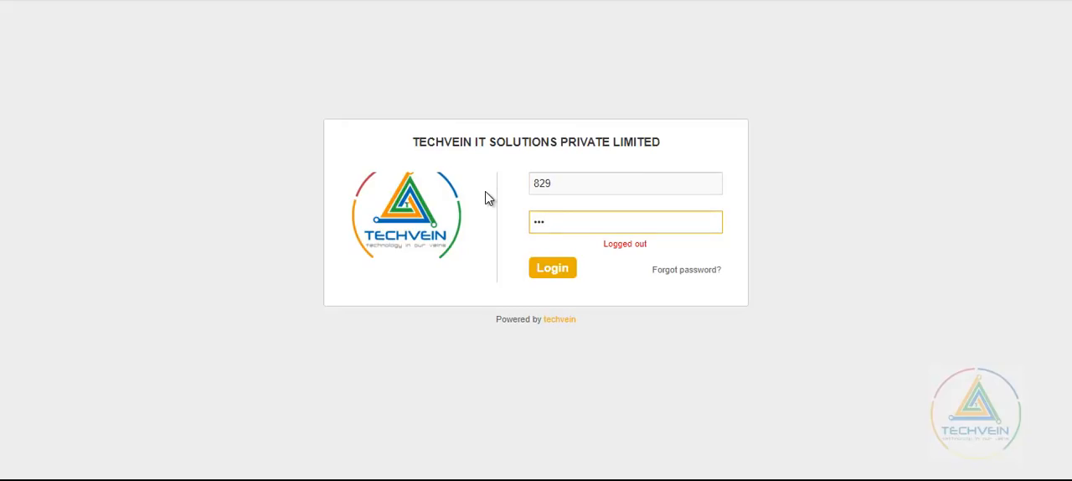
left_click(552, 267)
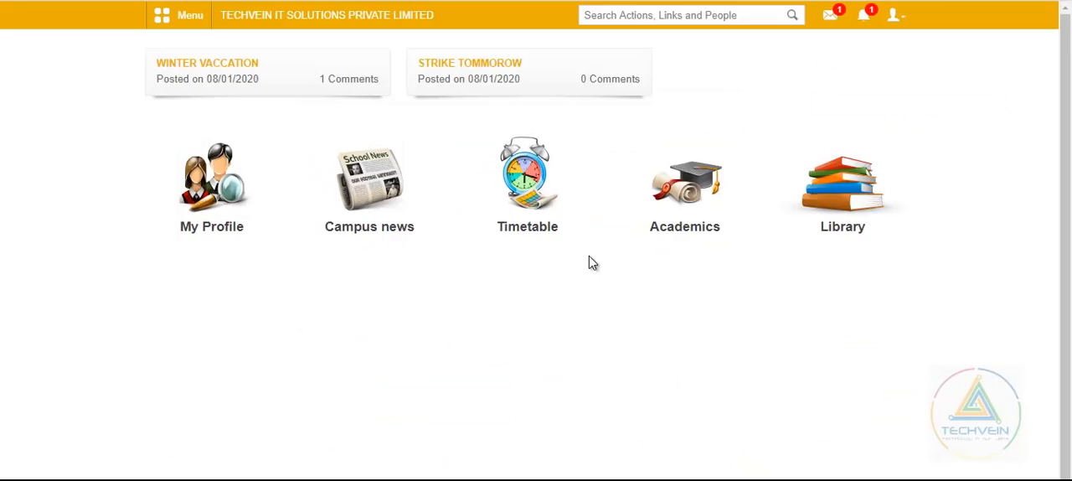
mouse_move(260, 289)
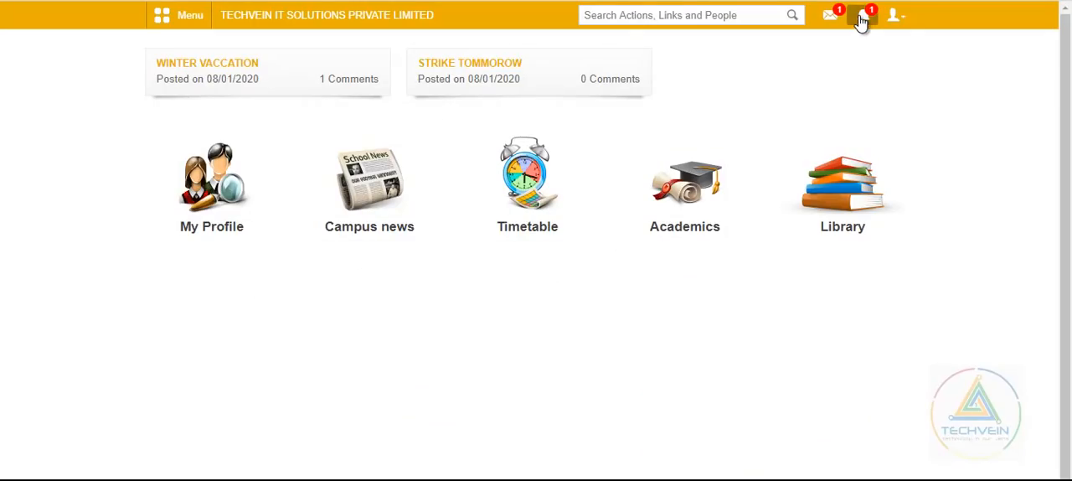
left_click(861, 17)
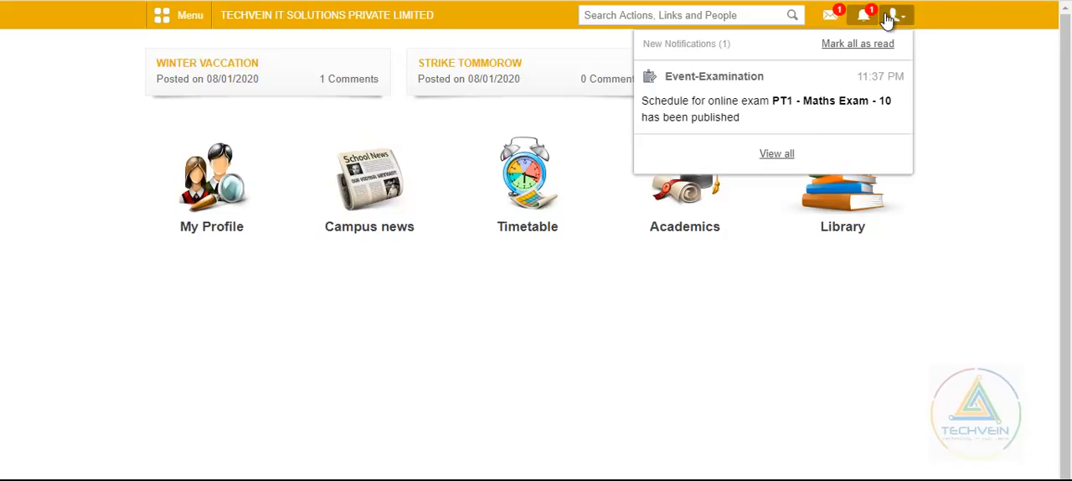
mouse_move(866, 15)
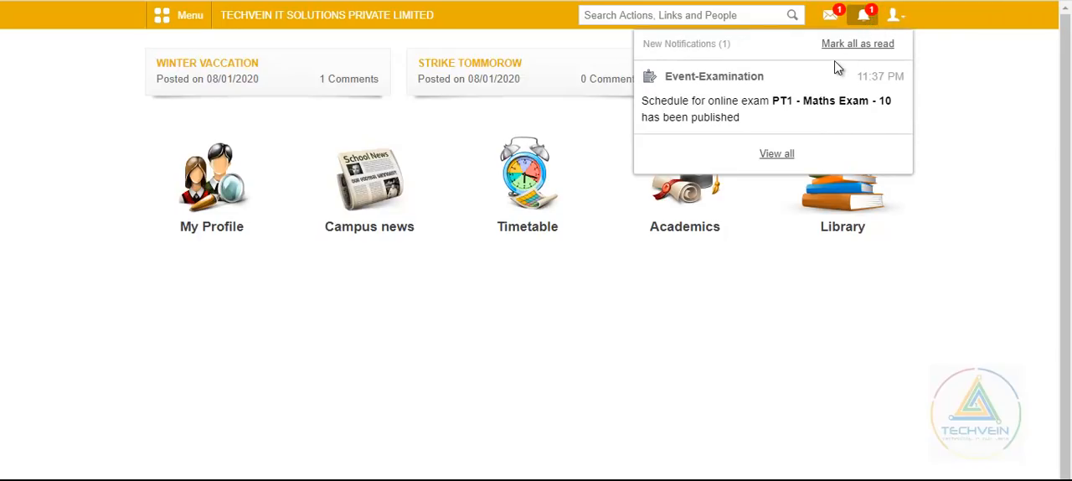
mouse_move(792, 118)
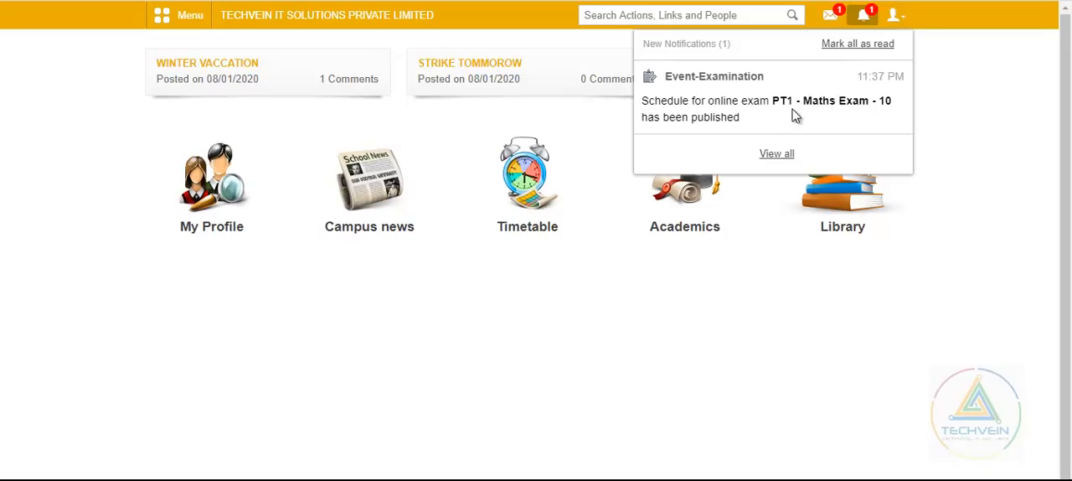
mouse_move(562, 295)
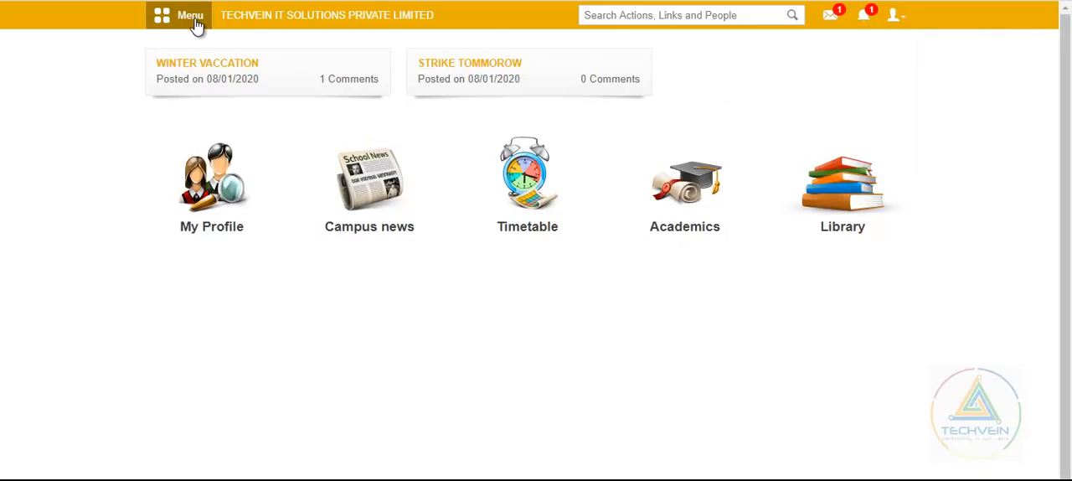
Go to Academics > Online Exam and select PT1 - Maths Exam - 10.
left_click(191, 17)
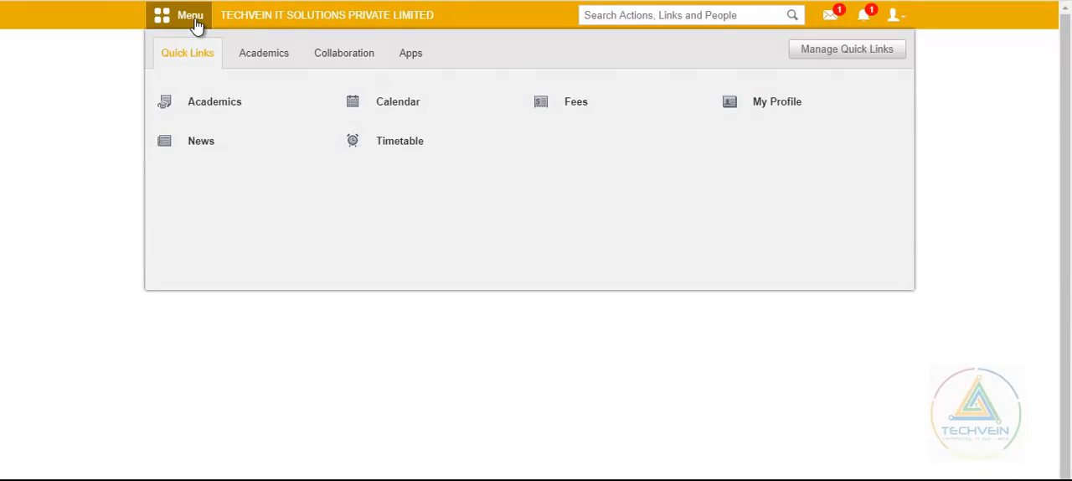
left_click(263, 53)
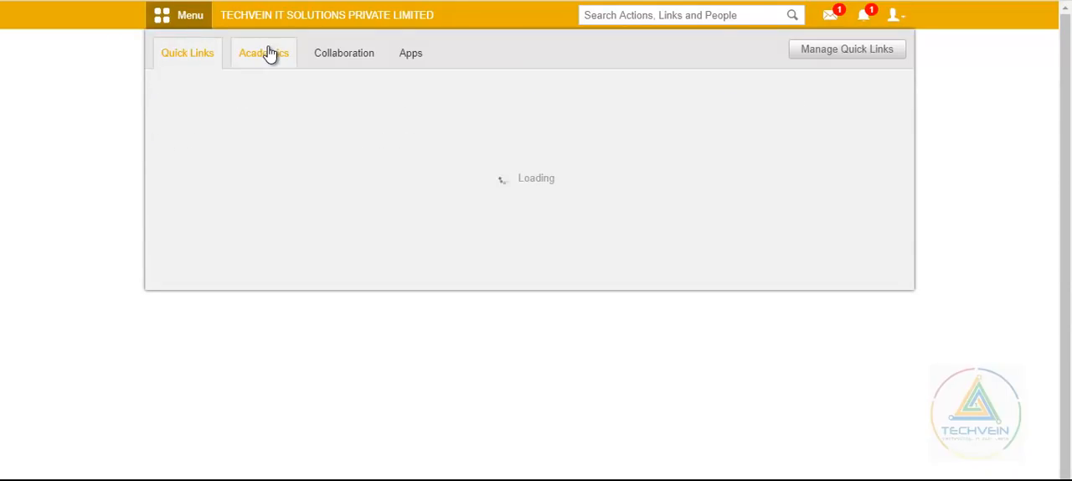
left_click(263, 52)
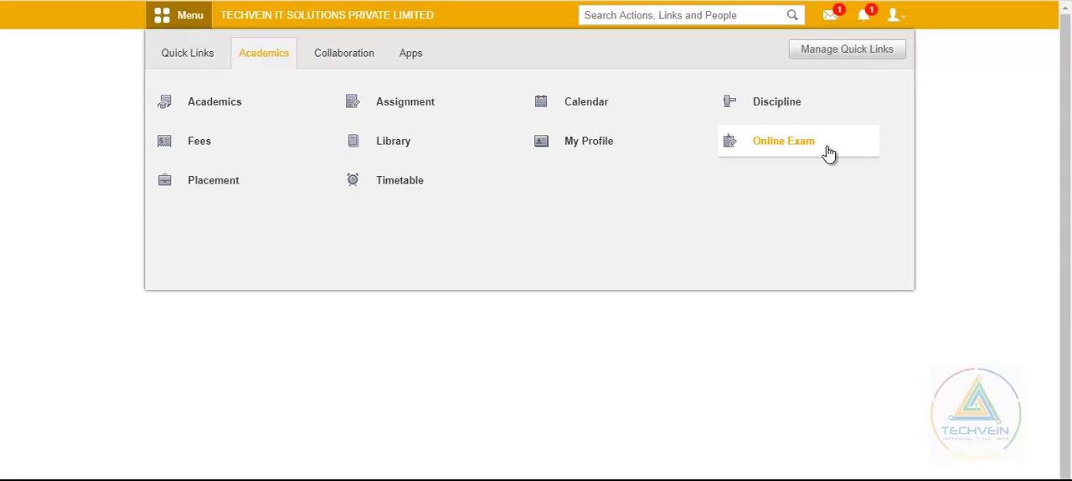
left_click(783, 140)
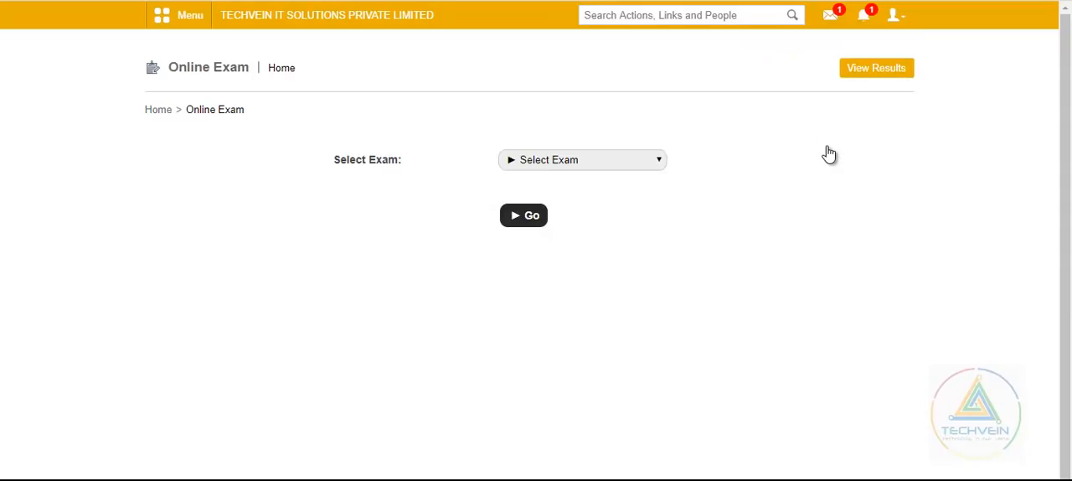
left_click(582, 159)
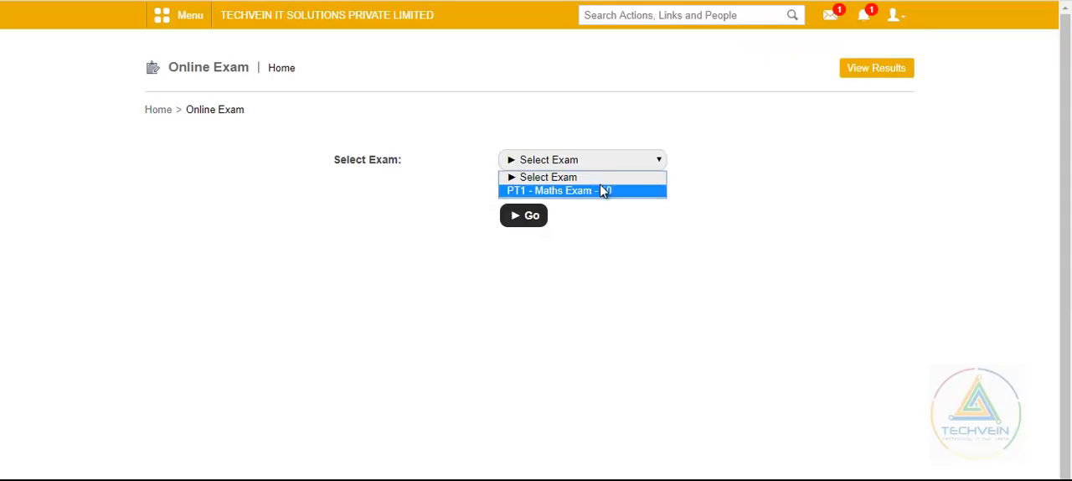
mouse_move(596, 199)
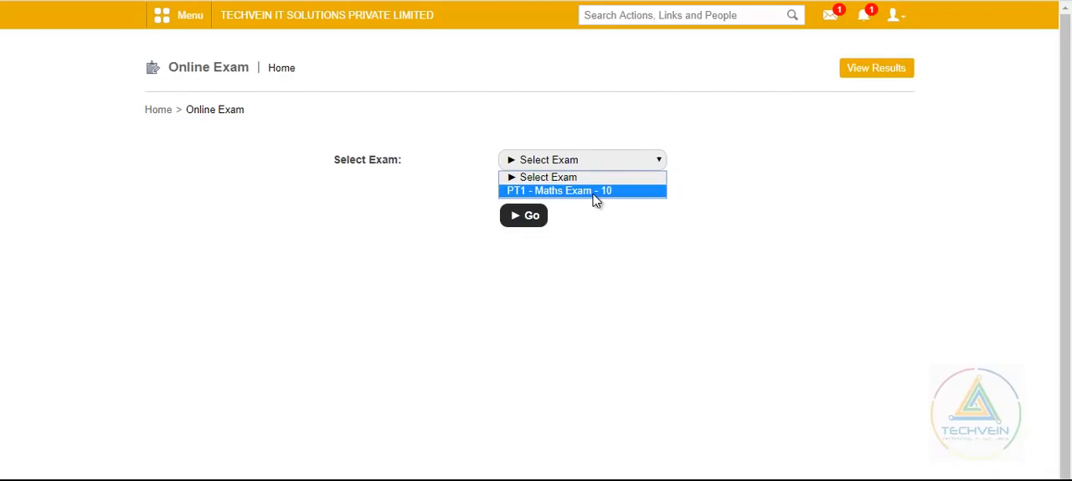
left_click(558, 190)
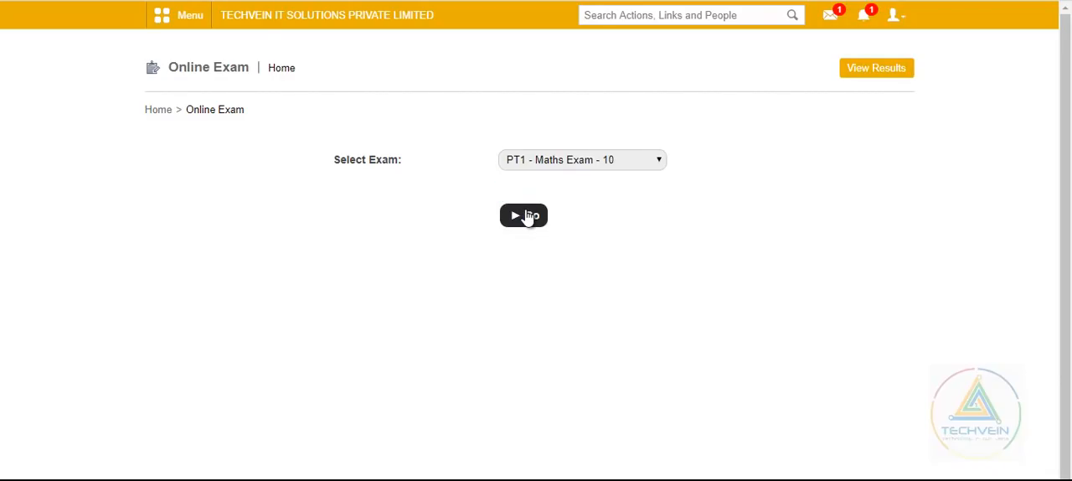
Load the PT1 - Maths Exam - 10 details page with the 10-minute limit and 40% pass mark.
left_click(523, 215)
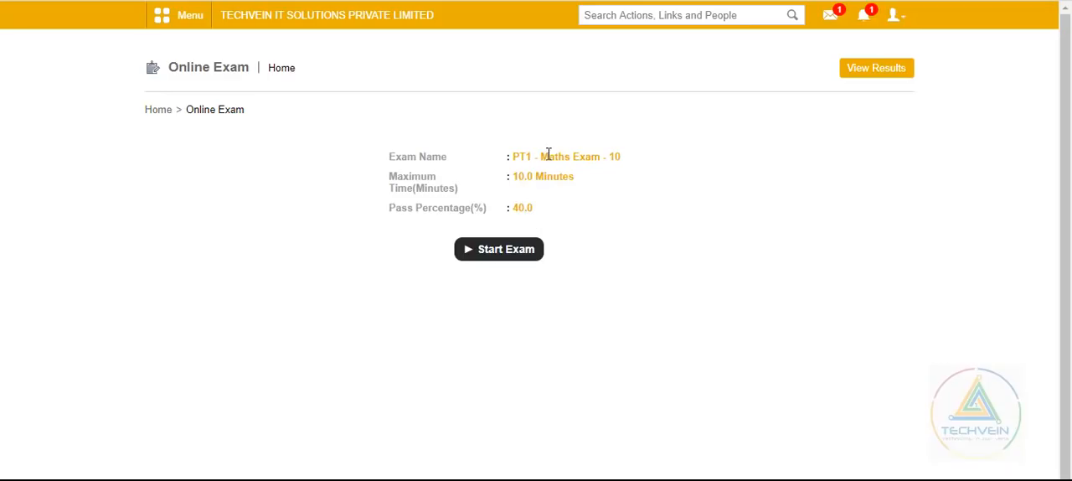
mouse_move(505, 214)
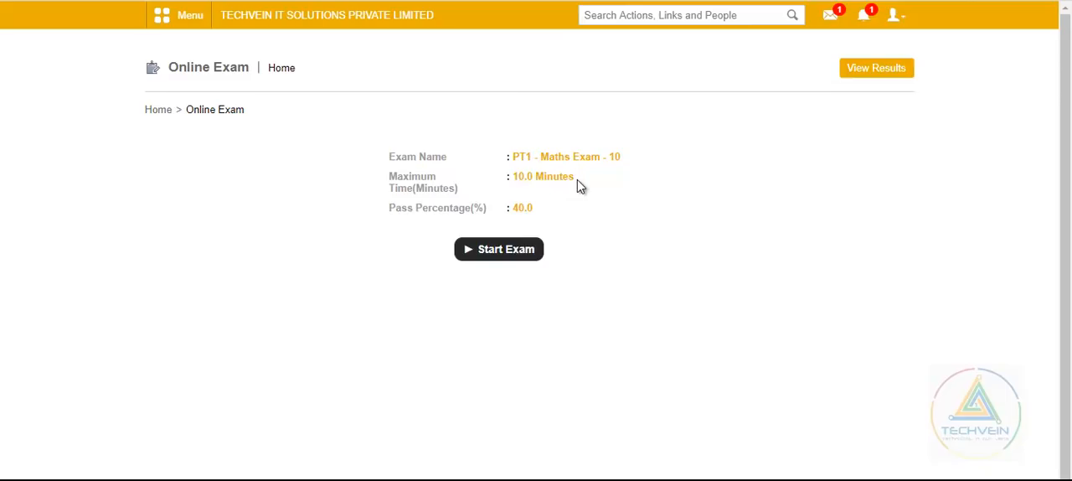
mouse_move(566, 191)
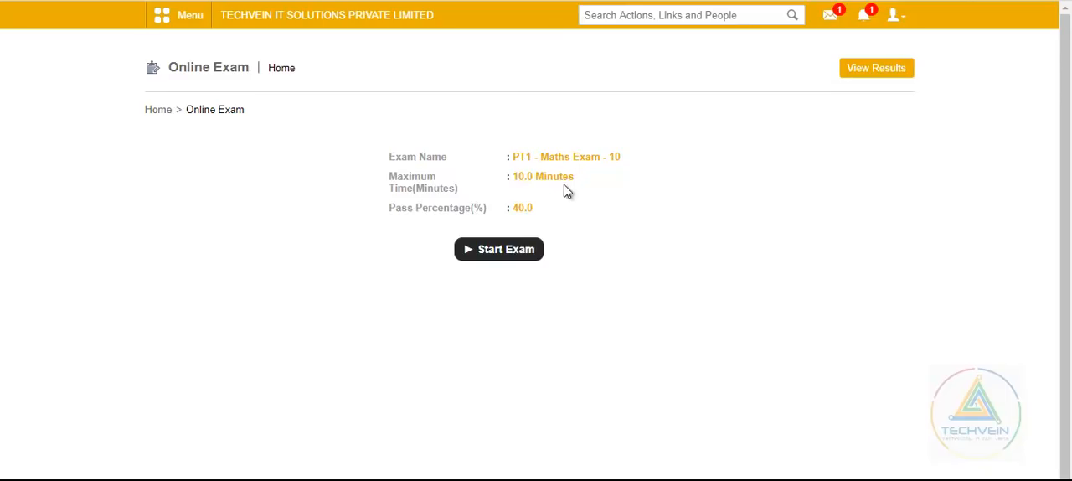
mouse_move(545, 190)
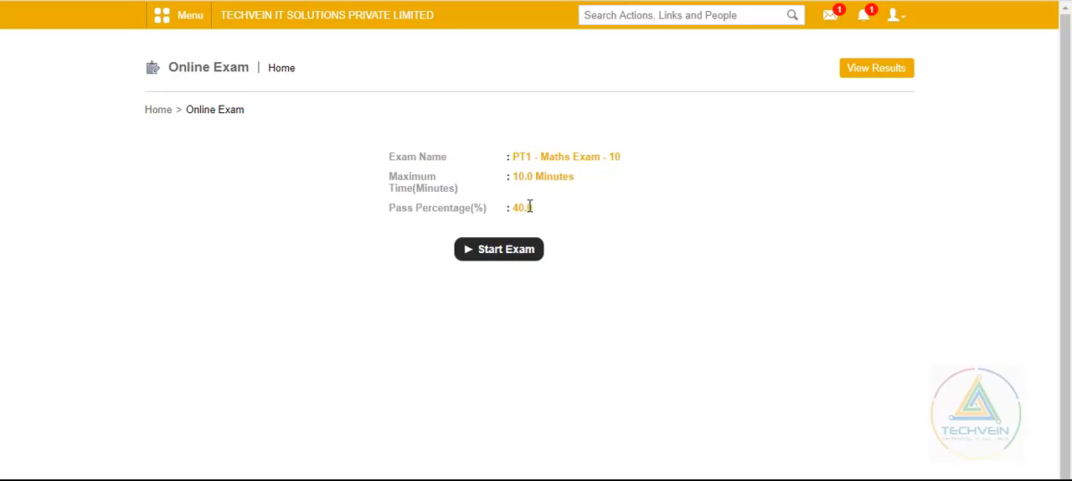
mouse_move(498, 252)
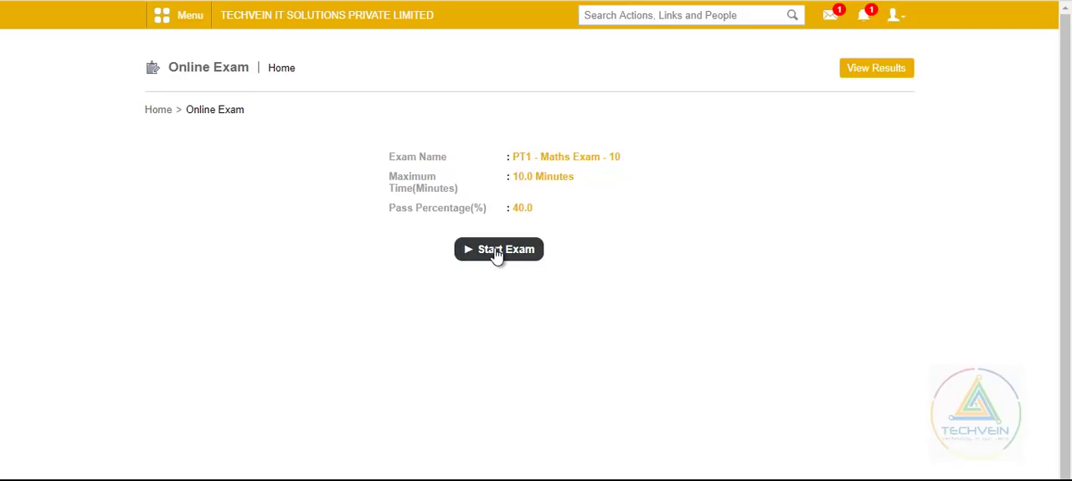
Start the Maths exam, answer Q1 with 'no', and scroll down to Q2.
left_click(498, 249)
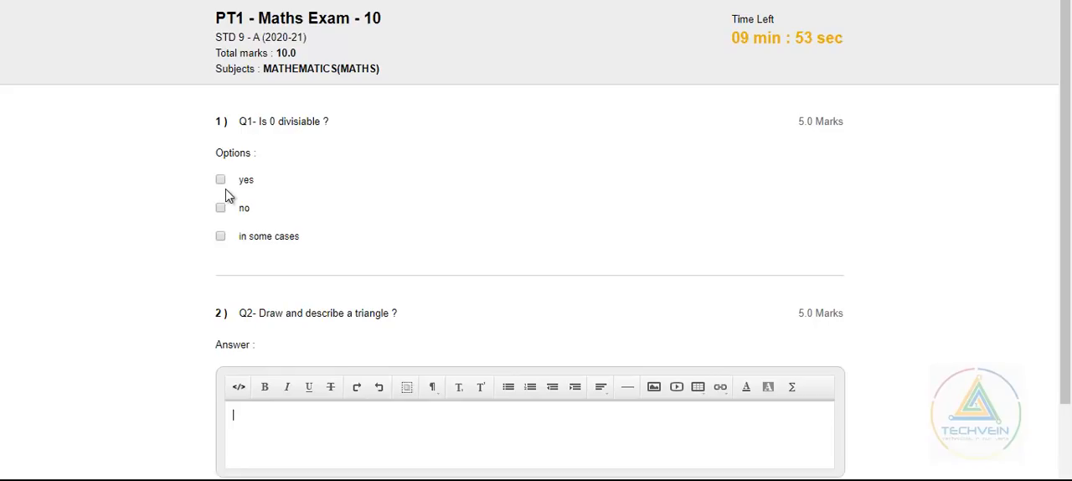
mouse_move(349, 131)
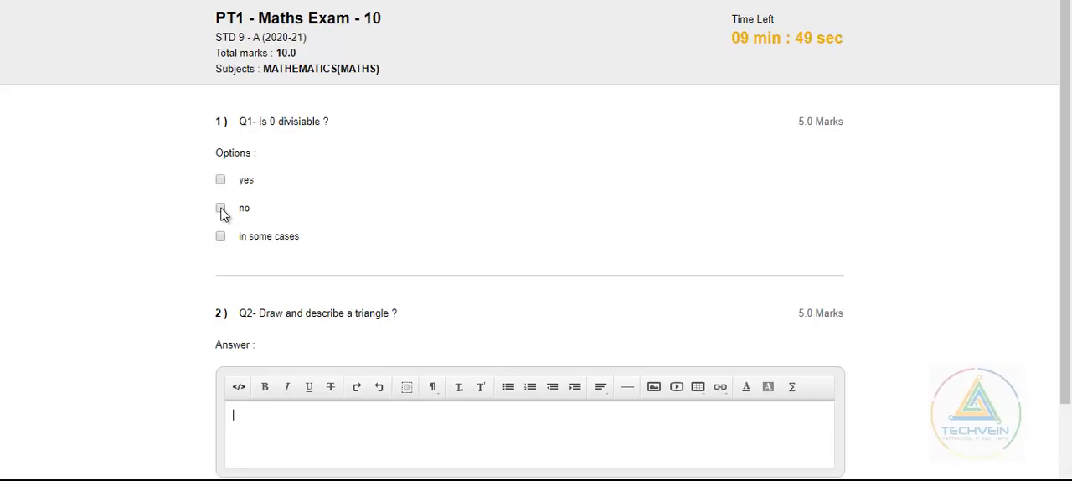
left_click(220, 208)
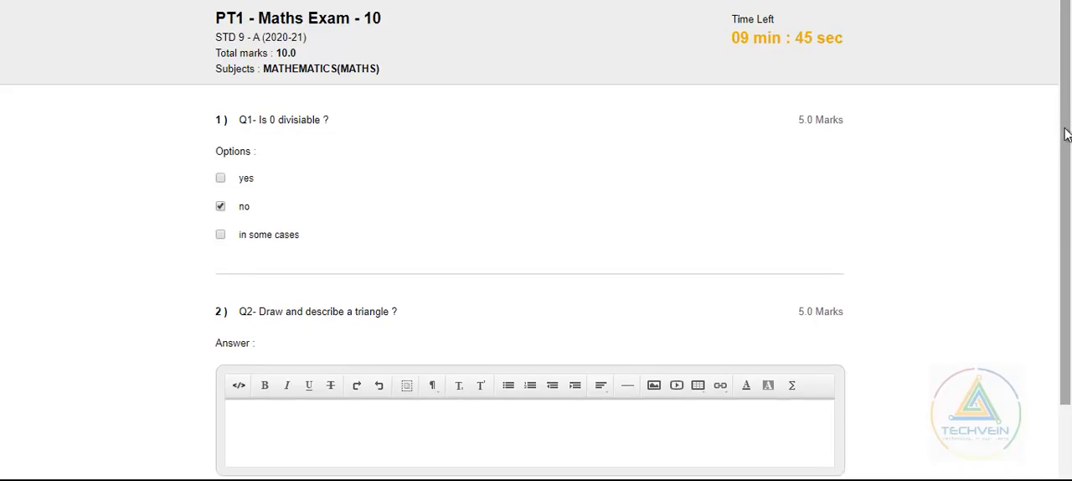
scroll("down", 3)
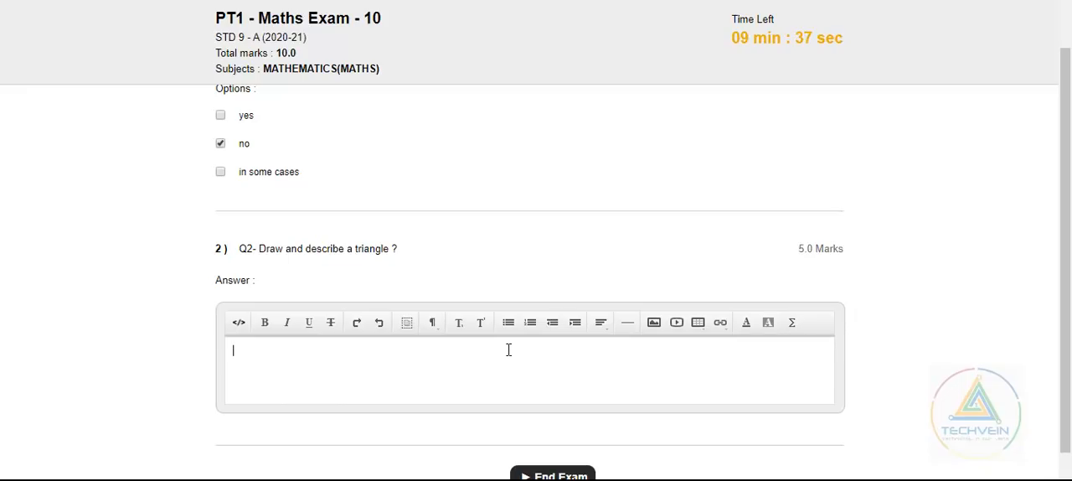
Write 'The triangle is a body with three sides.' in the Q2 answer editor.
type("T")
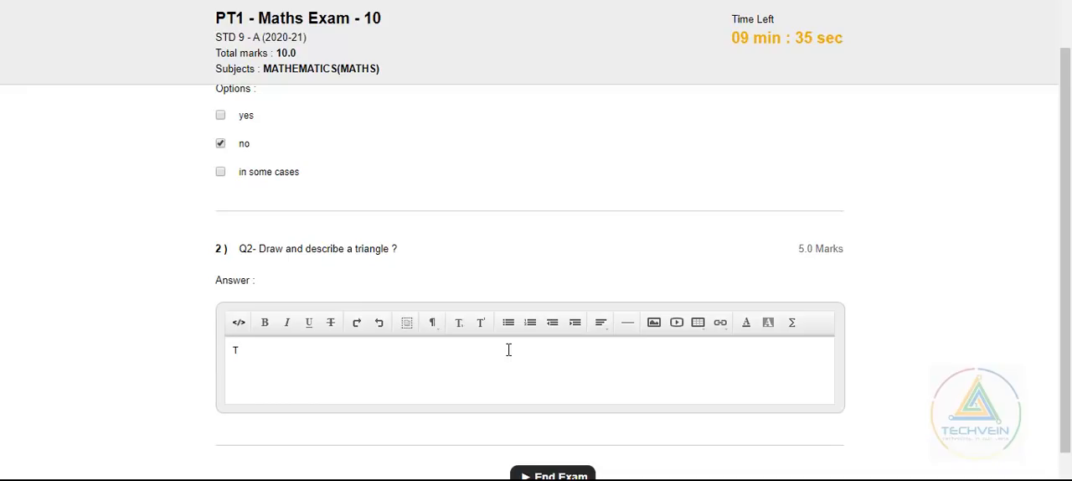
type("he tr")
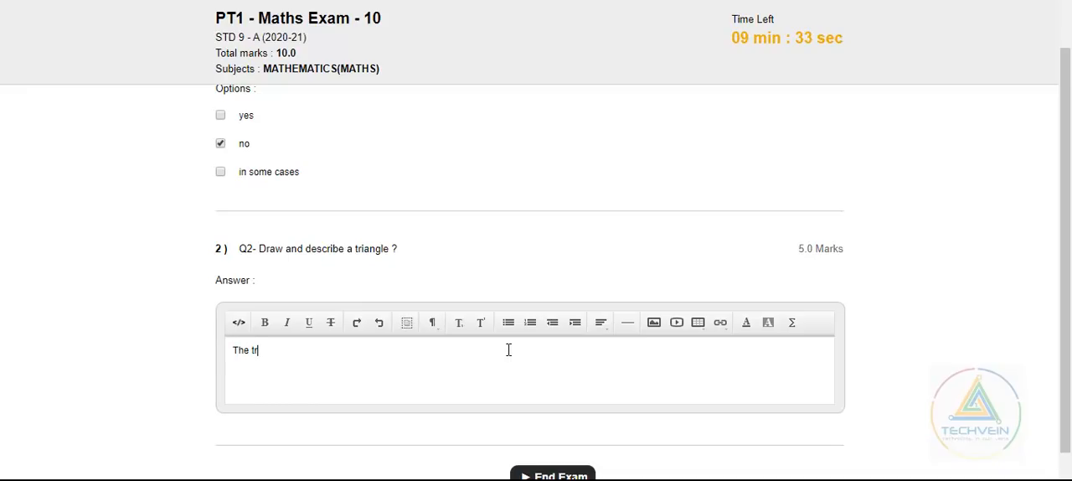
type("iang")
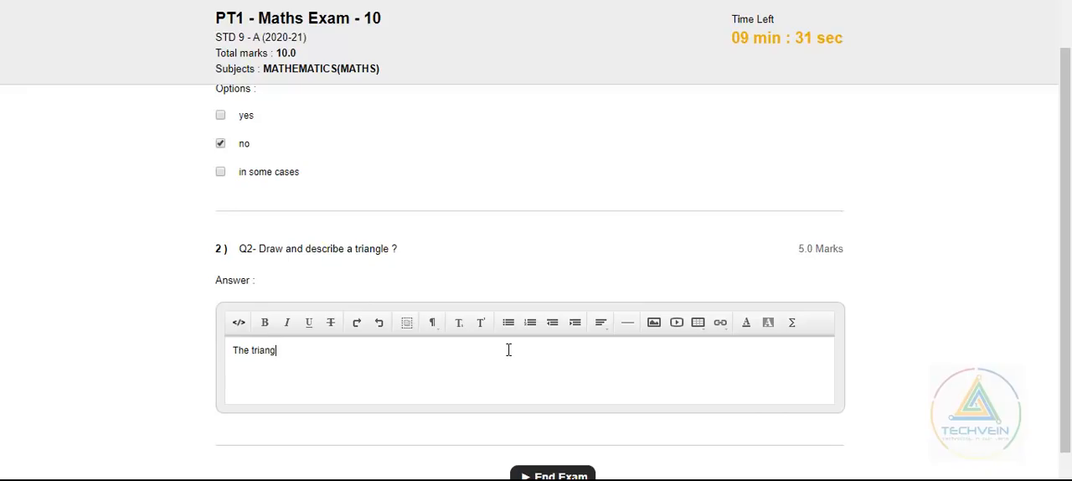
type("le is a")
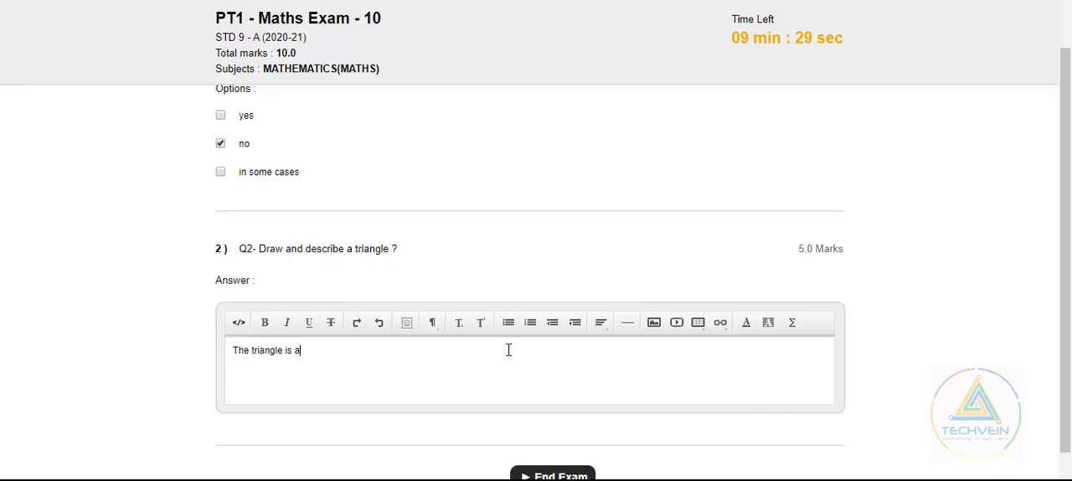
type("bo")
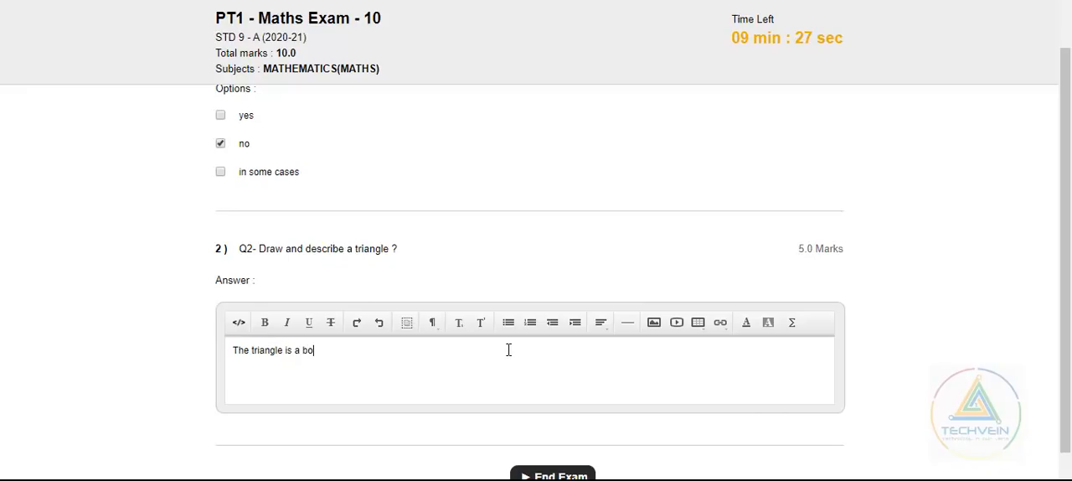
type("dy with three s")
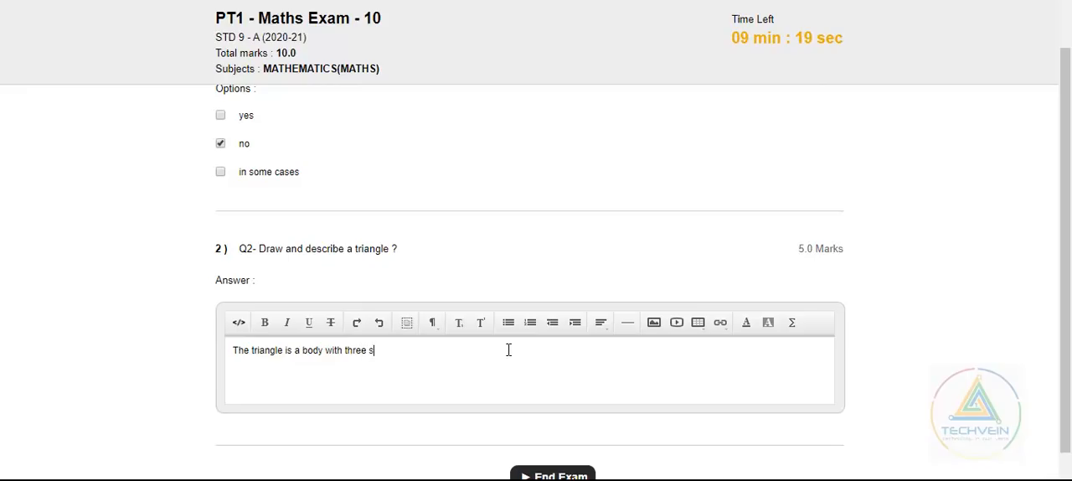
type("ides.")
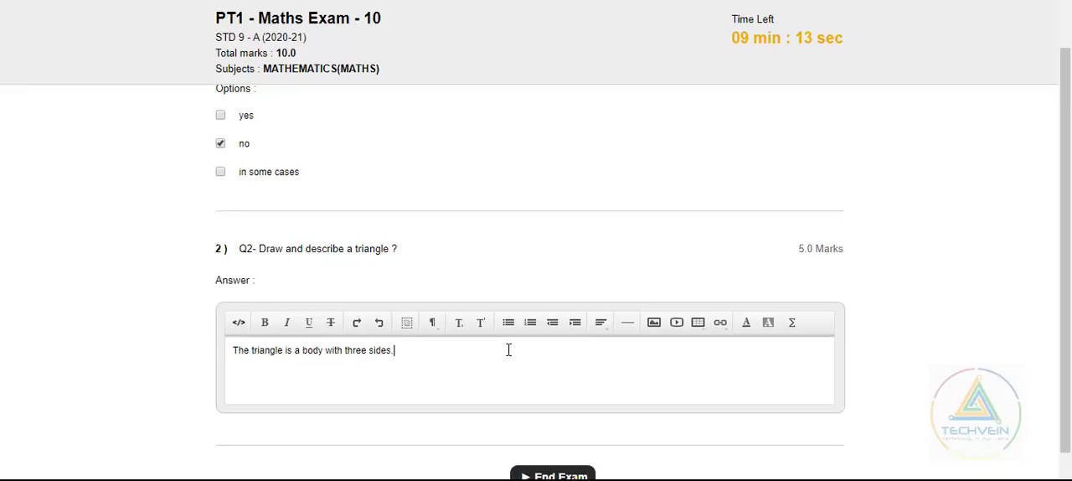
mouse_move(347, 253)
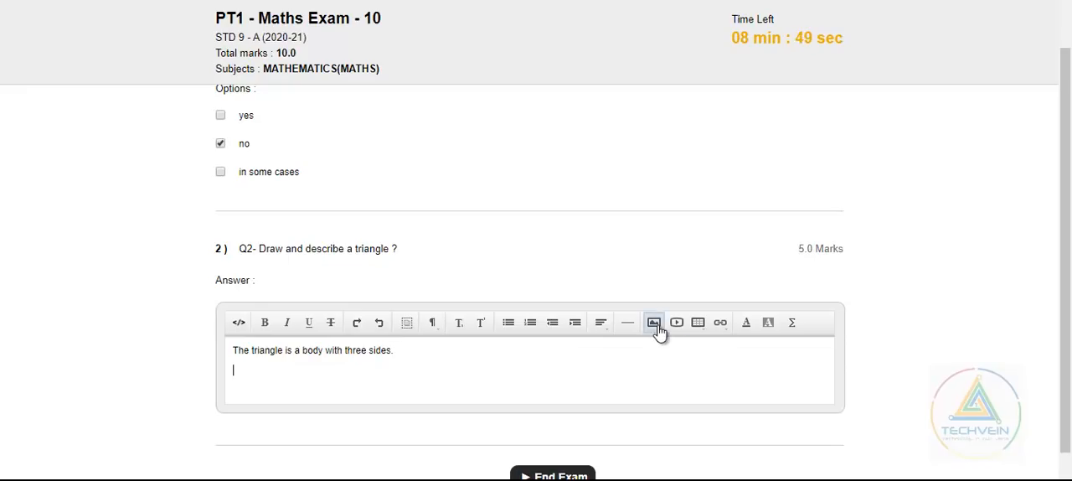
Upload TRIANGLE.png as an image into the Q2 answer.
left_click(654, 322)
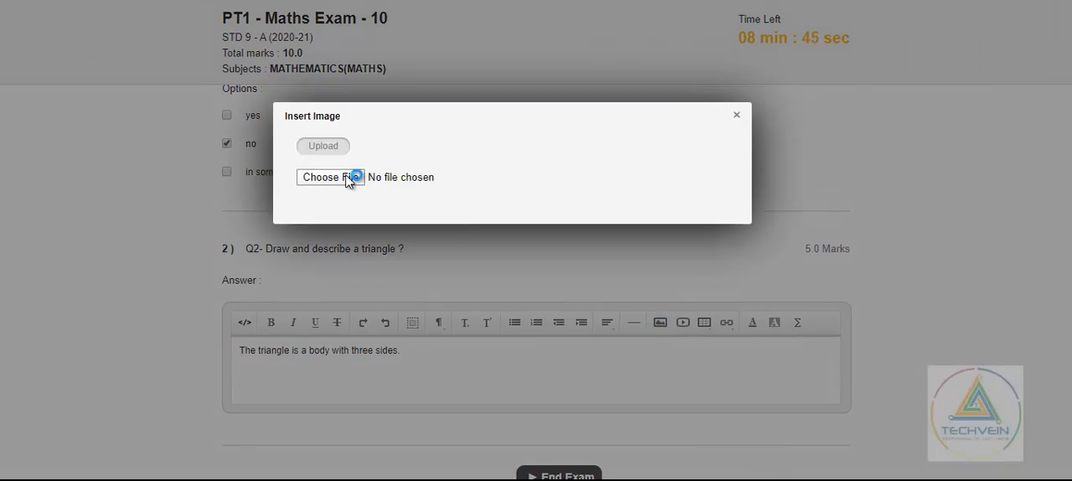
left_click(330, 176)
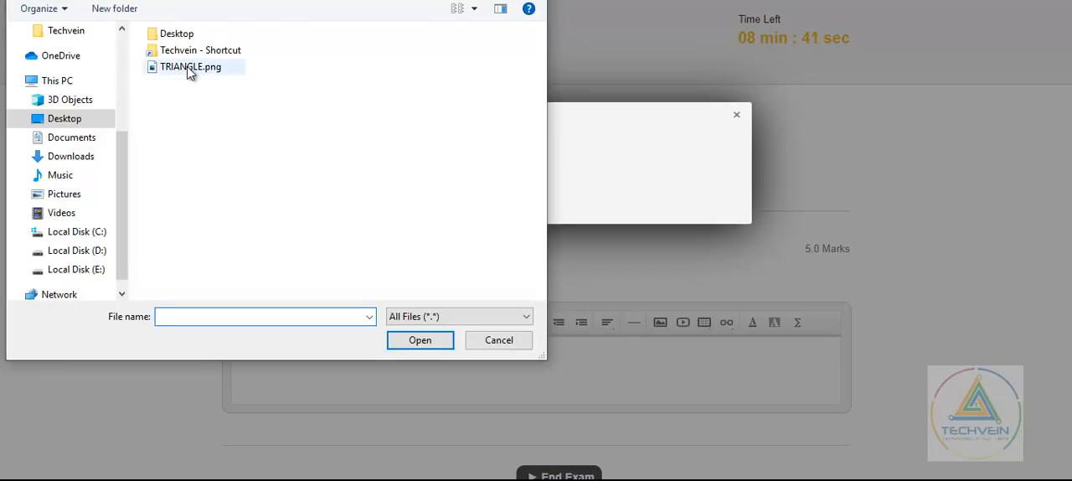
left_click(419, 339)
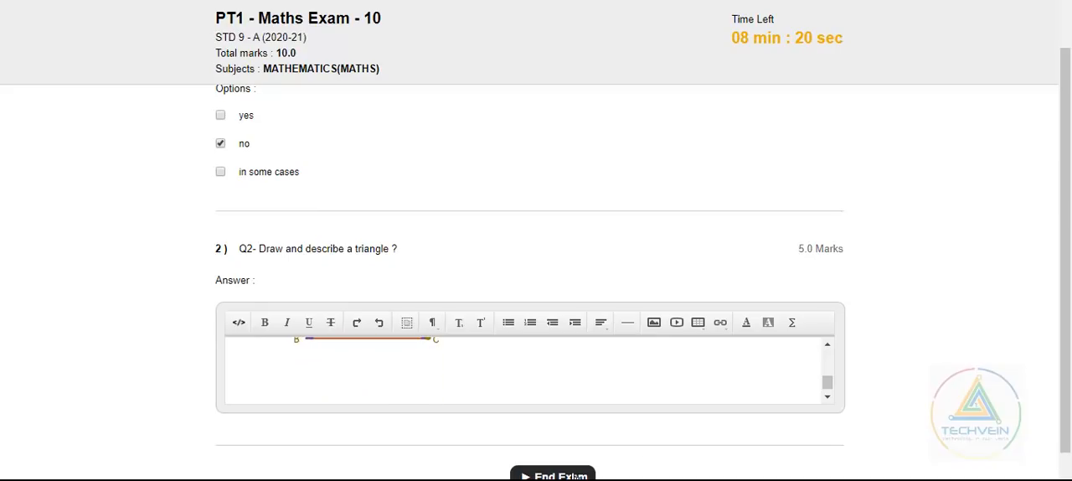
End PT1 - Maths Exam - 10 and confirm the submission.
left_click(549, 474)
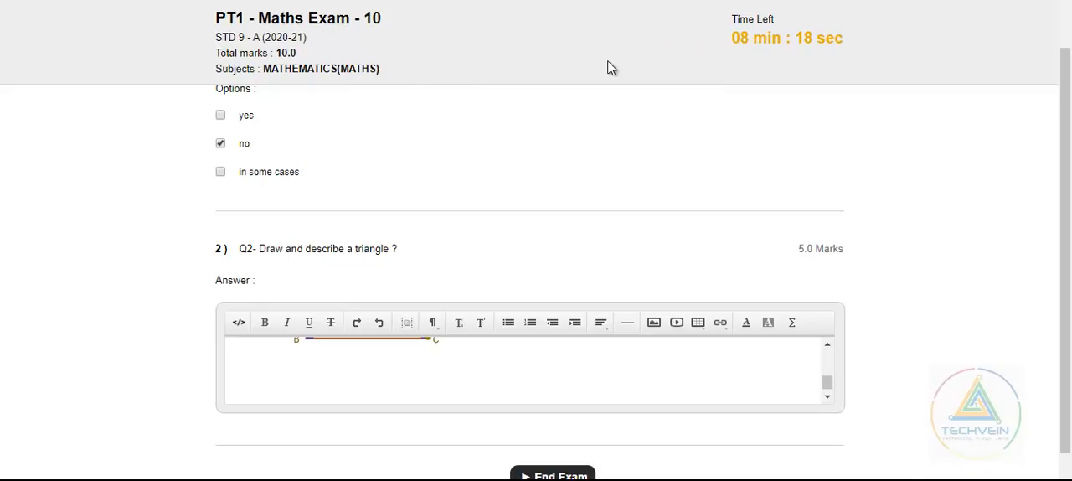
left_click(552, 476)
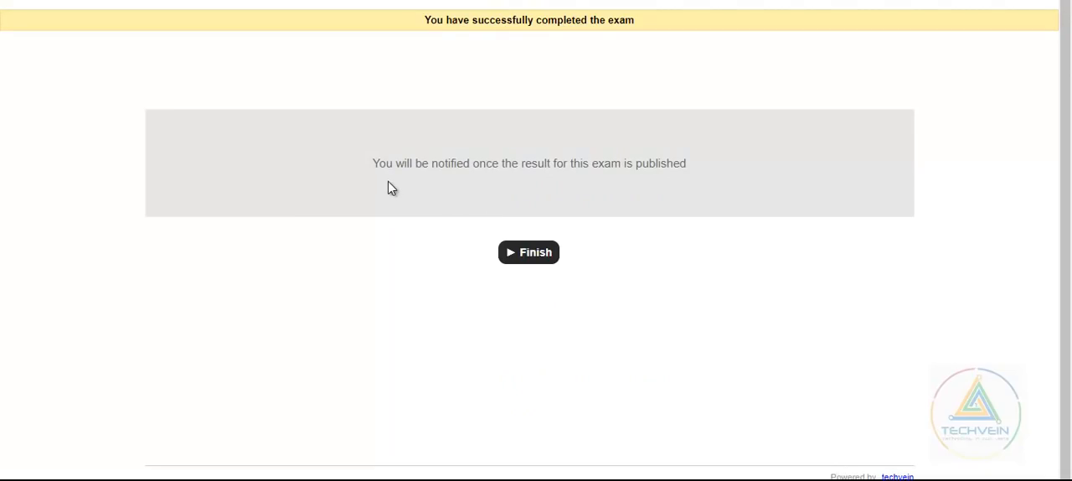
mouse_move(501, 170)
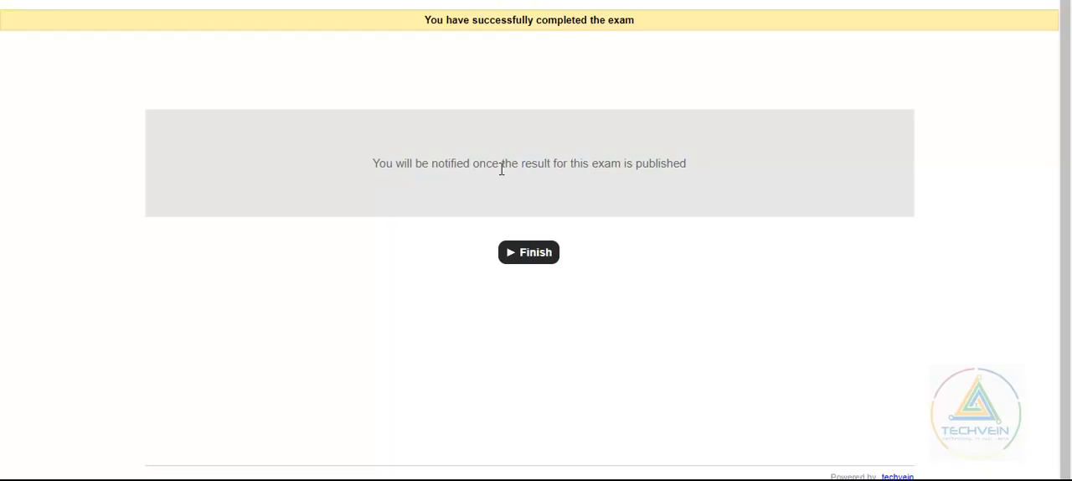
mouse_move(540, 255)
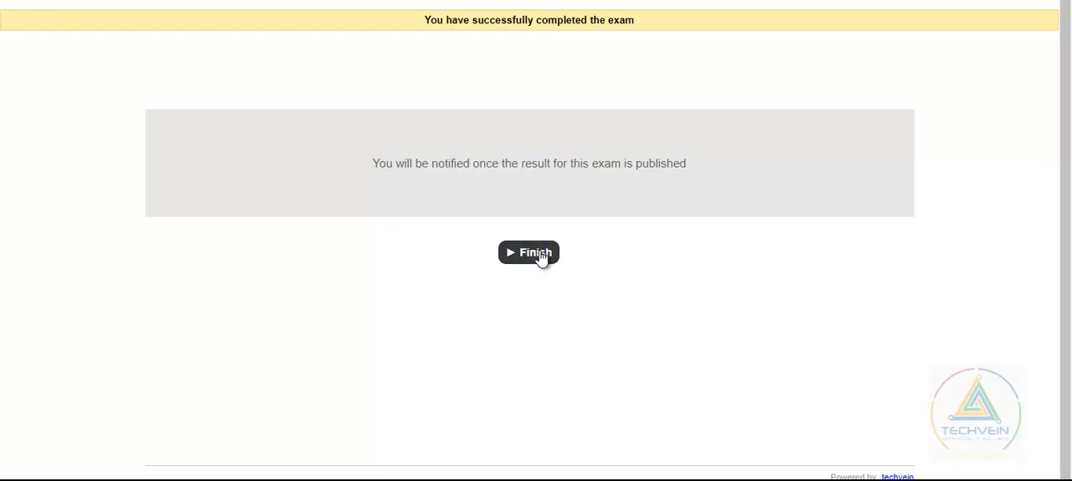
Finish the completed exam and return to the Online Exam home.
left_click(528, 252)
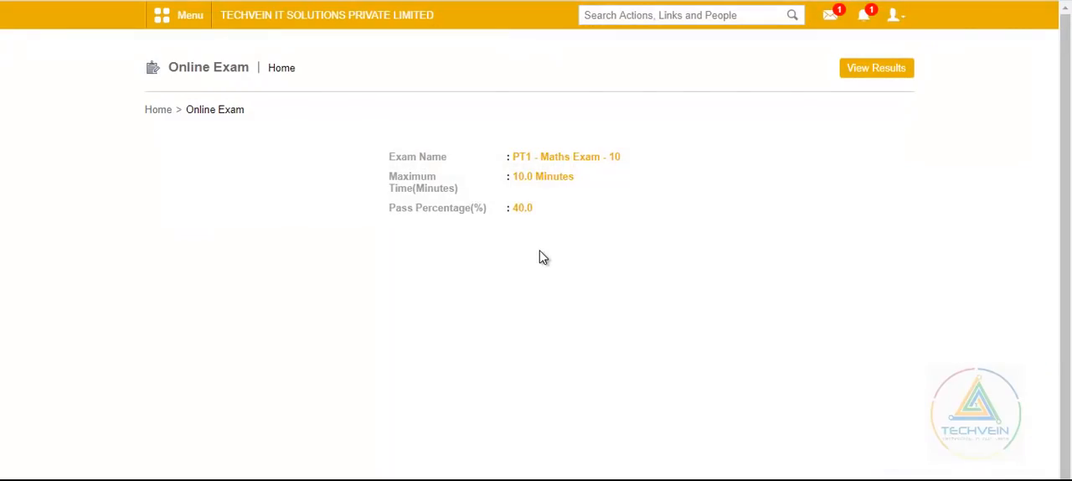
mouse_move(800, 192)
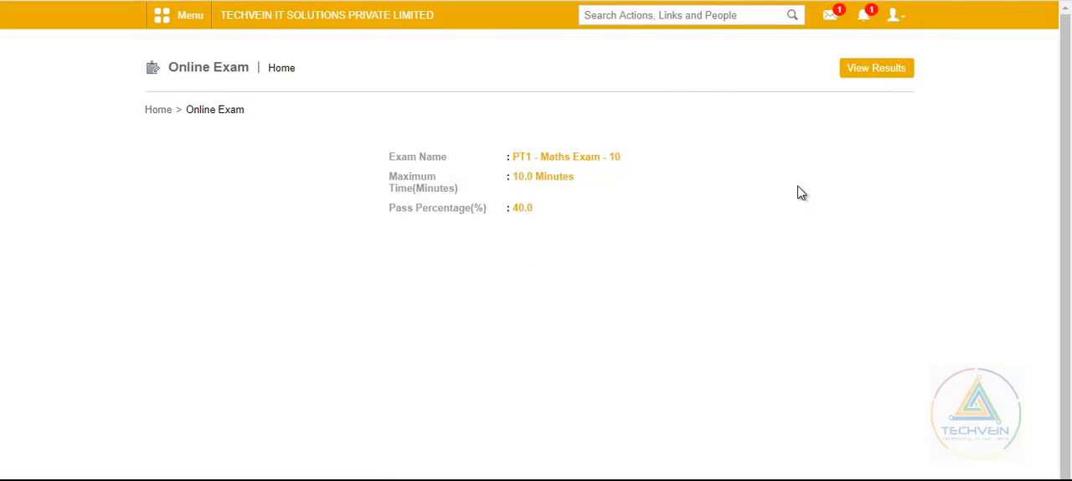
mouse_move(828, 148)
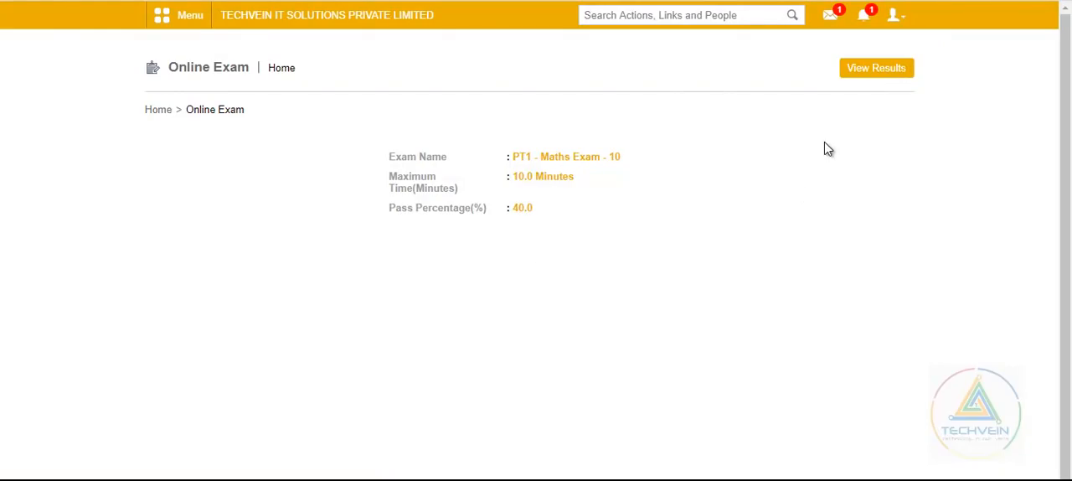
mouse_move(876, 74)
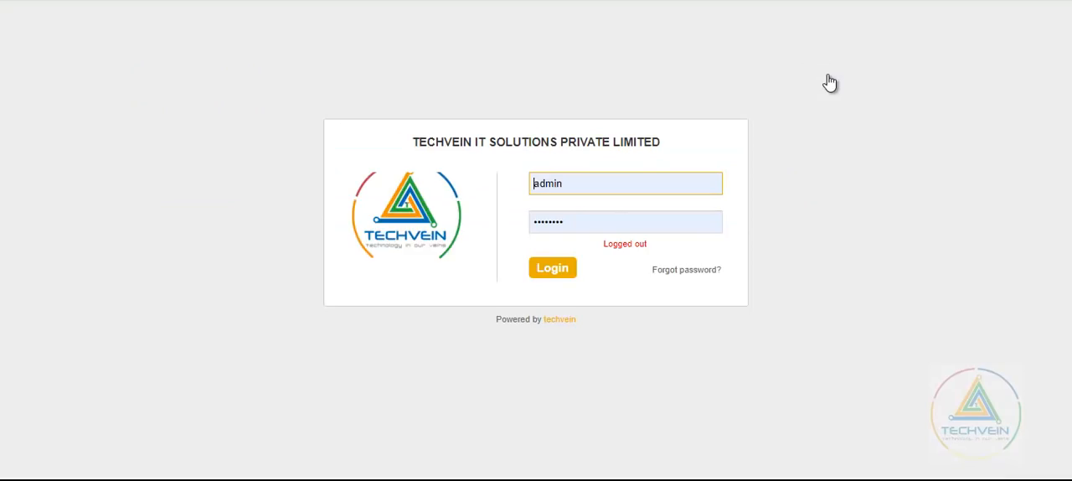
Log in as user 829 with saved credentials, re-entering the password after the failed attempt.
left_click(625, 183)
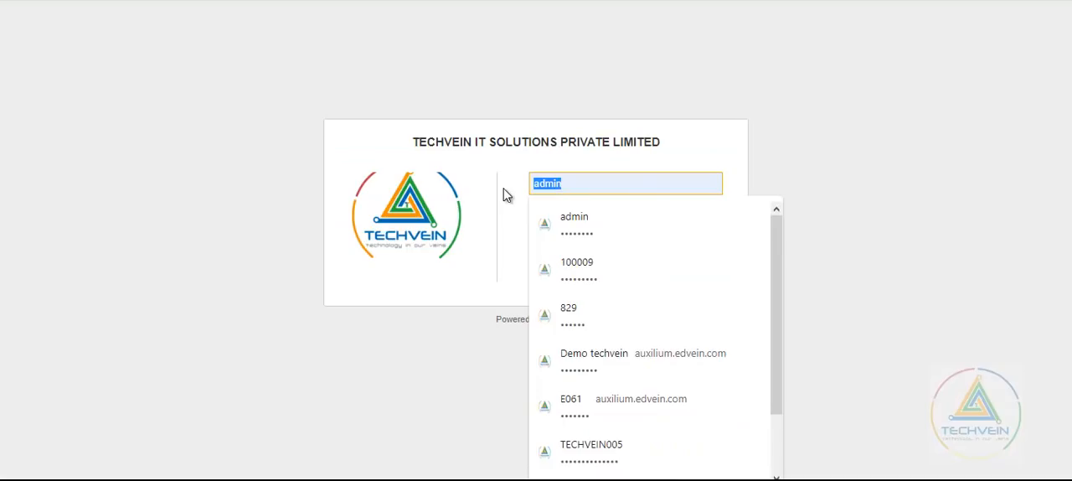
left_click(570, 313)
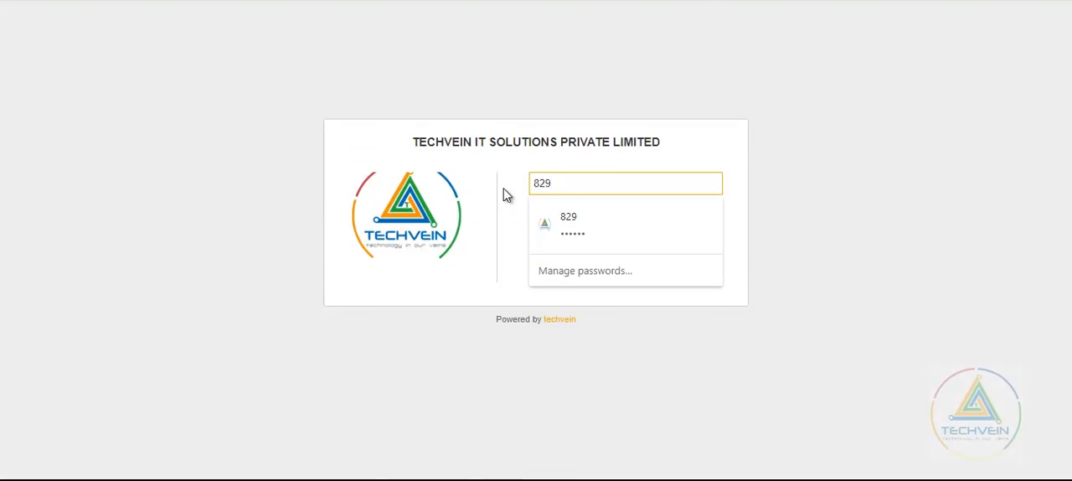
left_click(569, 225)
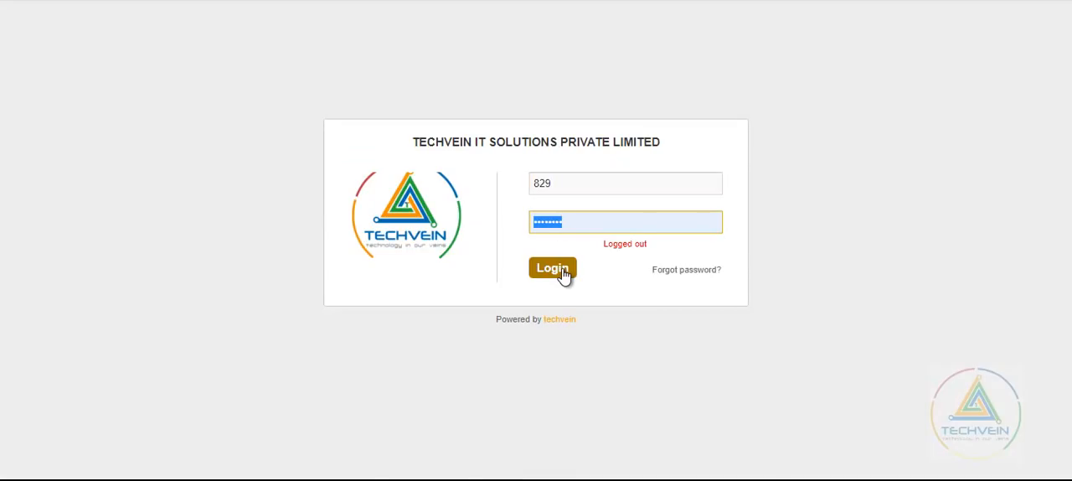
left_click(551, 268)
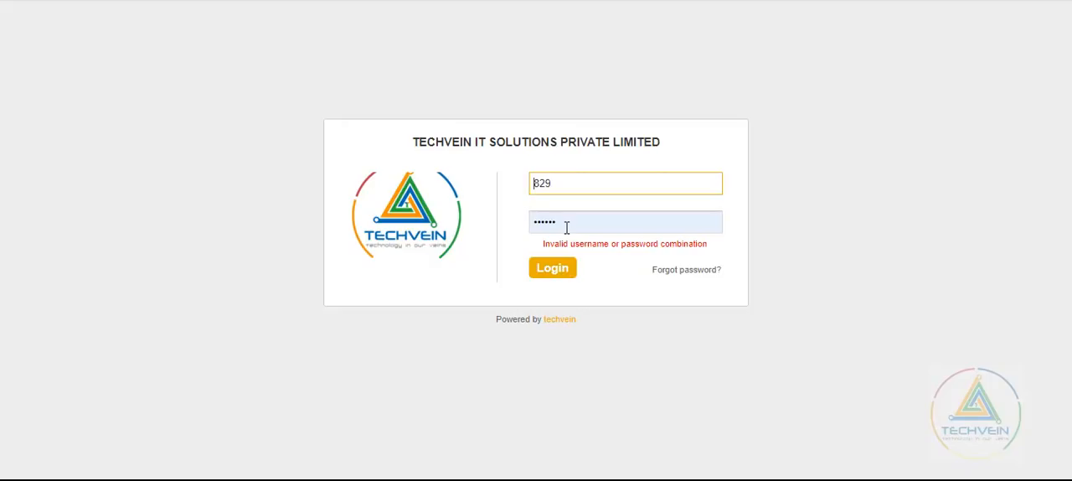
left_click(625, 221)
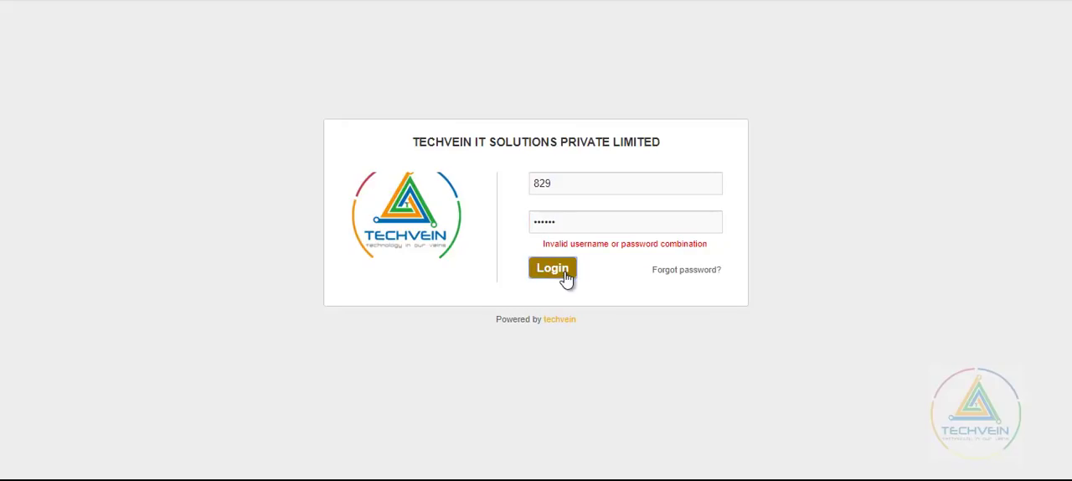
left_click(552, 268)
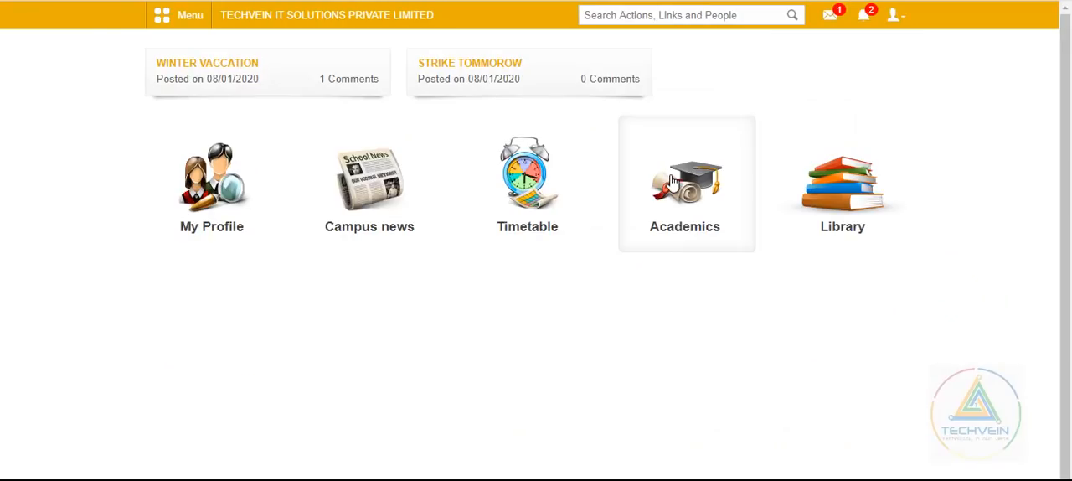
Open the notifications dropdown showing the PT1 - Maths Exam - 10 result was published.
left_click(863, 15)
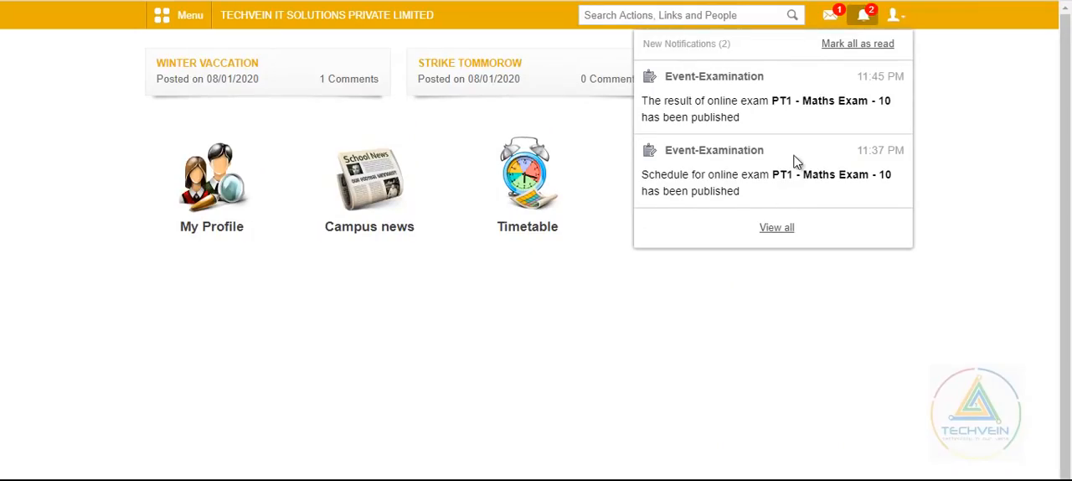
mouse_move(757, 122)
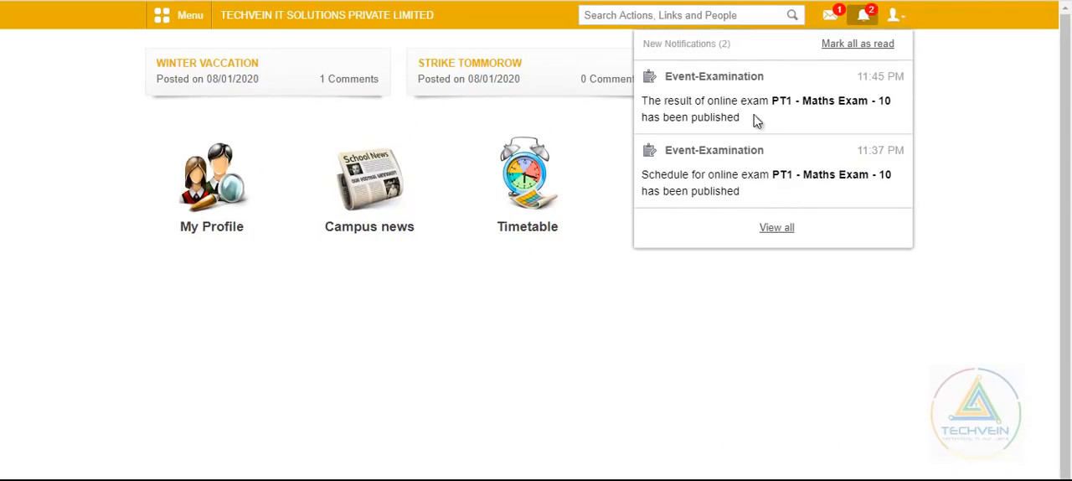
mouse_move(834, 75)
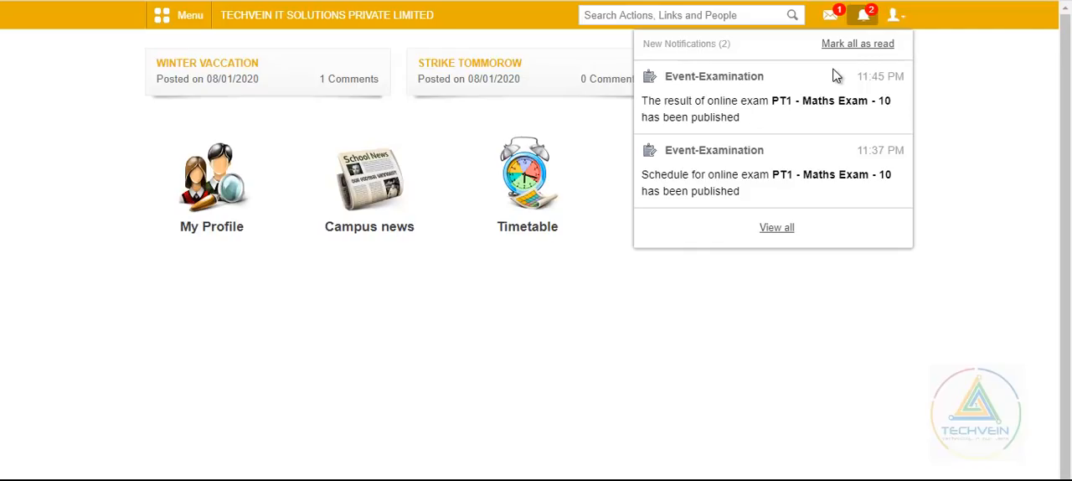
mouse_move(868, 15)
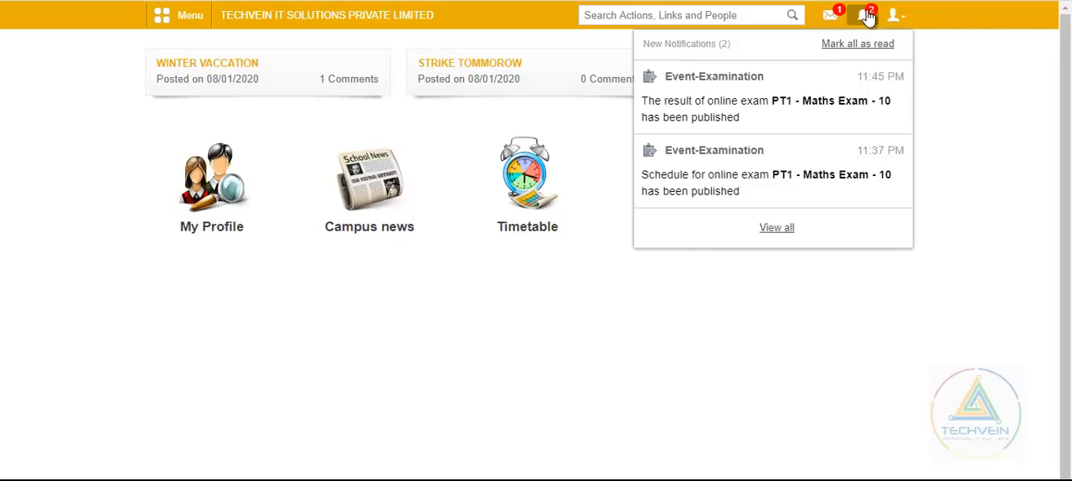
Go to Academics > Online Exam and list results, showing PT1 - Maths Exam - 10 at 10.0/10.0.
left_click(183, 15)
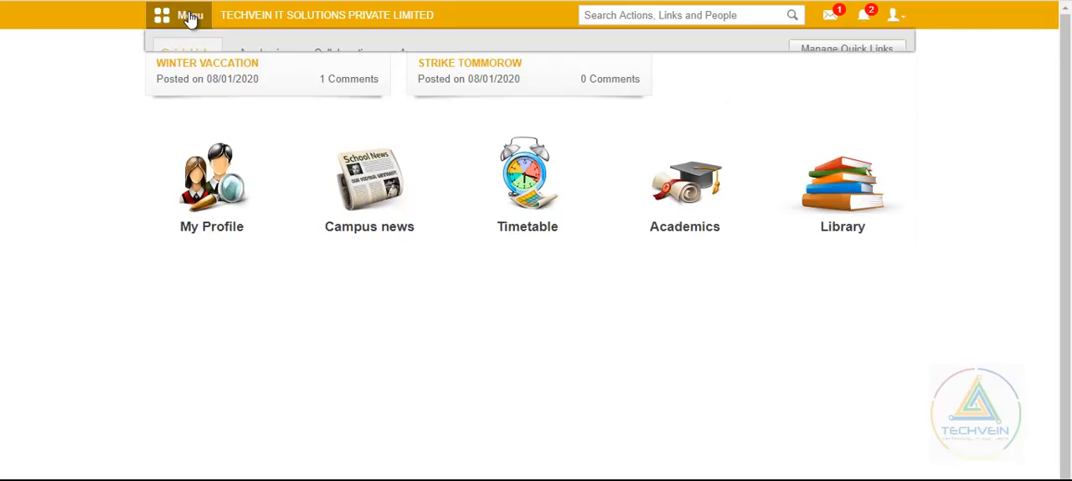
left_click(263, 52)
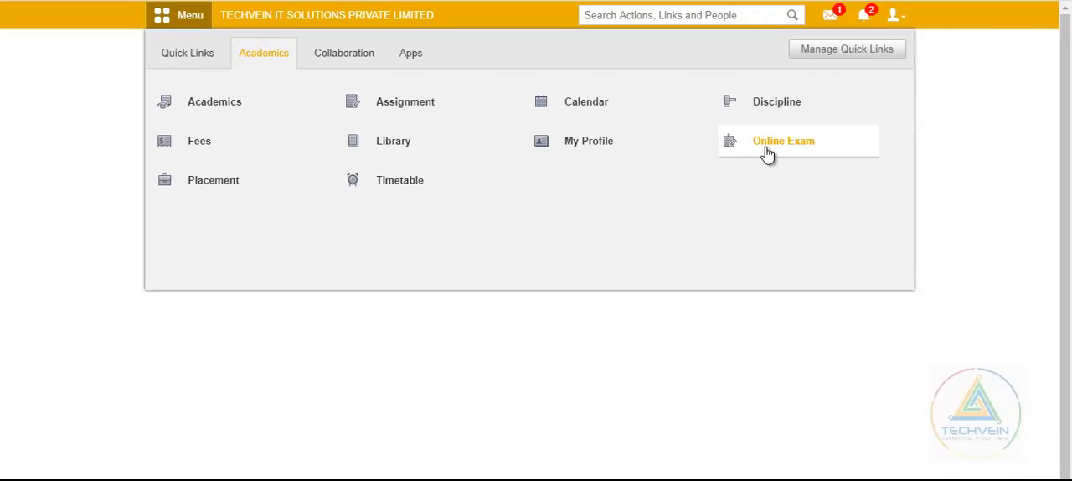
left_click(784, 140)
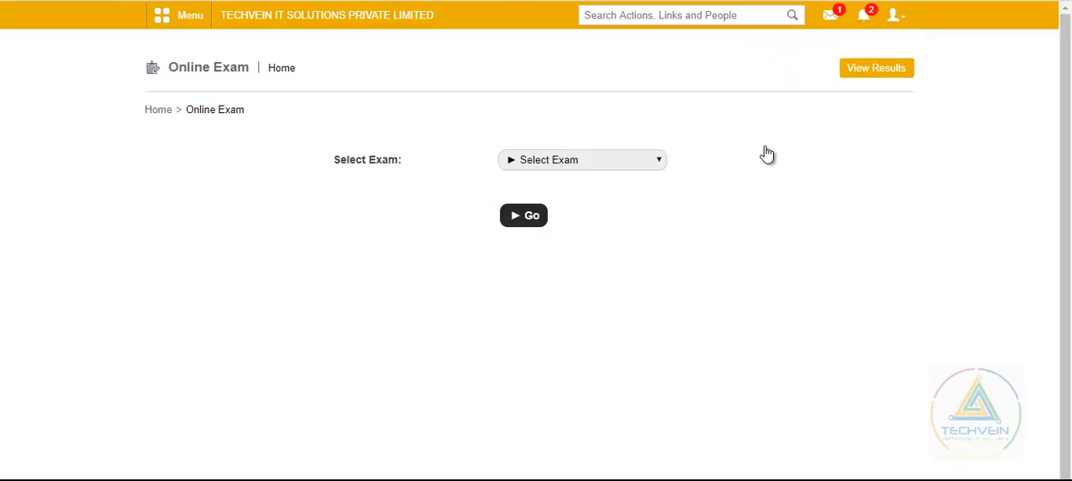
left_click(582, 159)
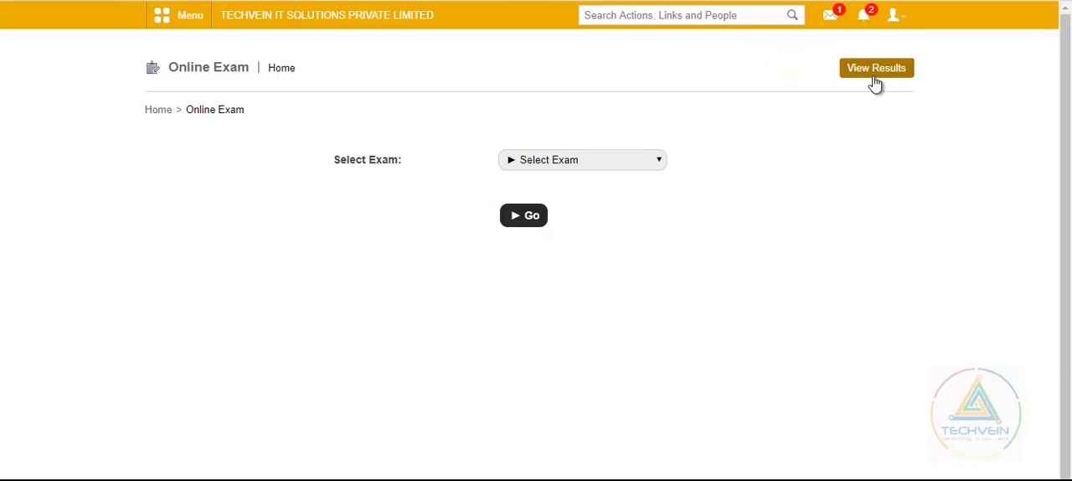
left_click(876, 68)
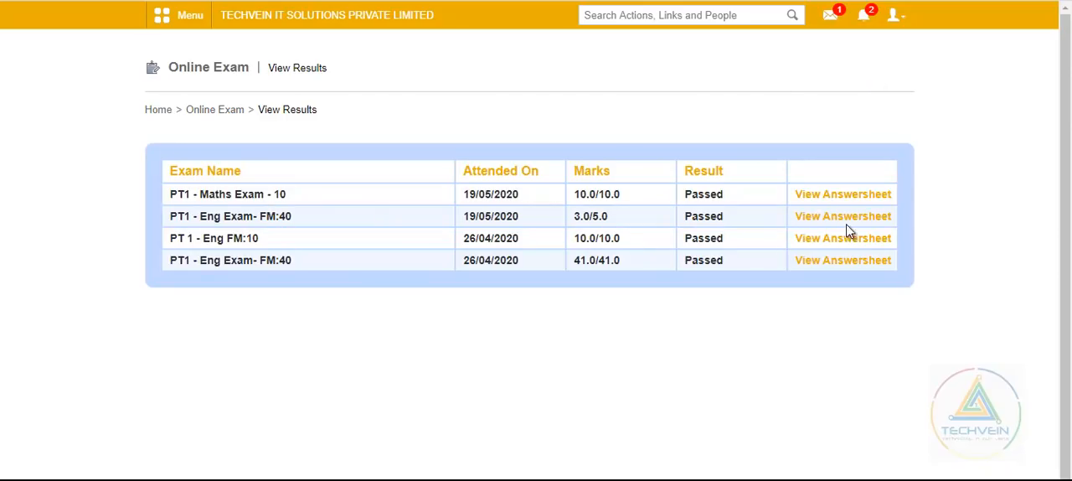
mouse_move(867, 194)
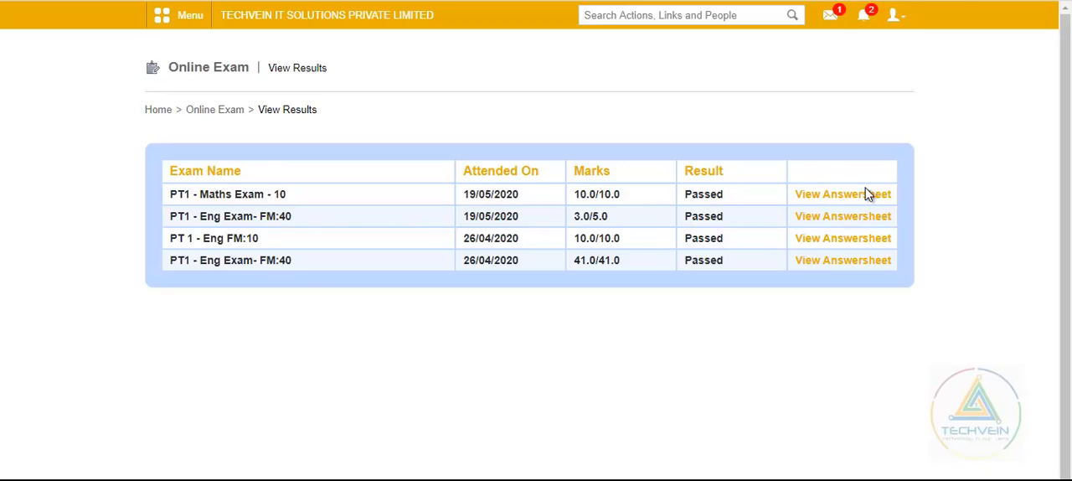
mouse_move(863, 193)
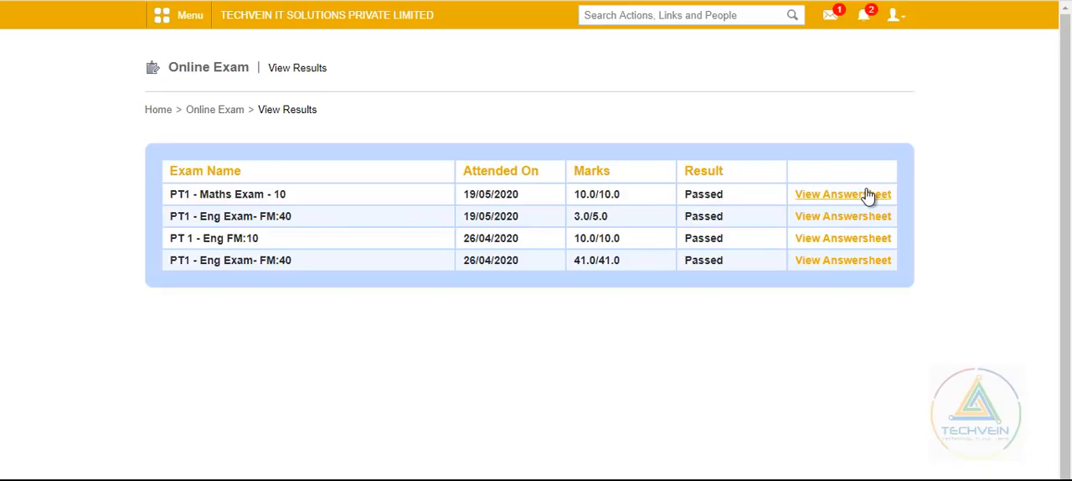
Open the PT1 - Maths Exam - 10 answersheet and scroll to Q2's triangle image.
left_click(842, 193)
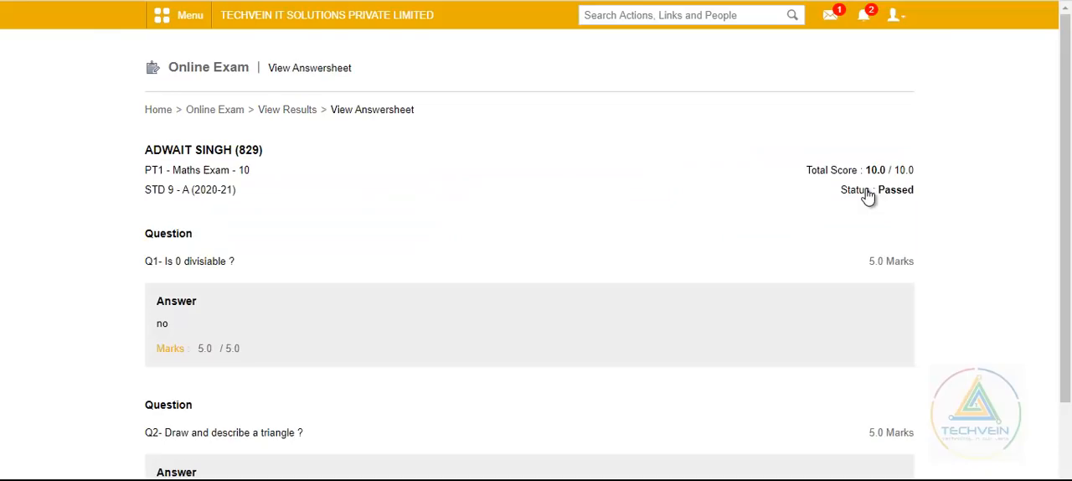
scroll("down", 3)
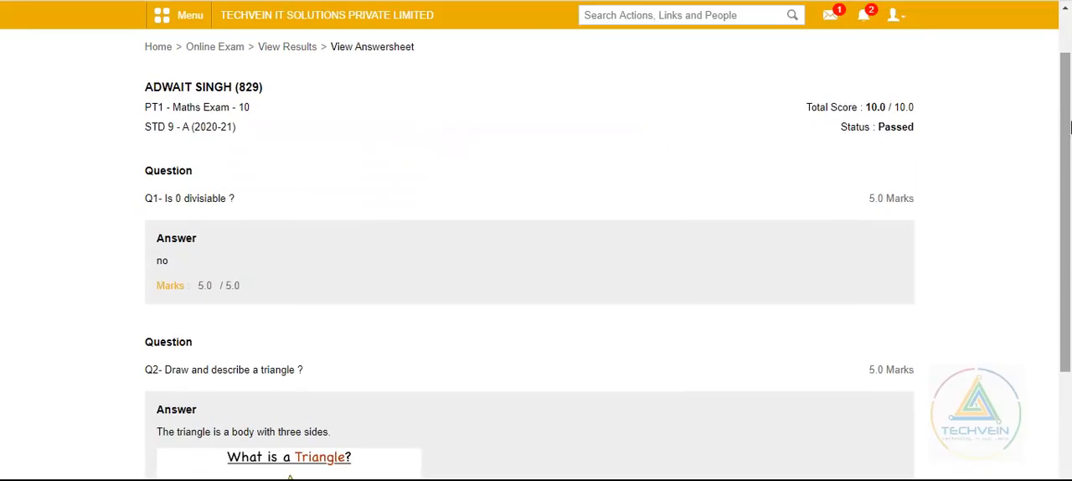
mouse_move(235, 272)
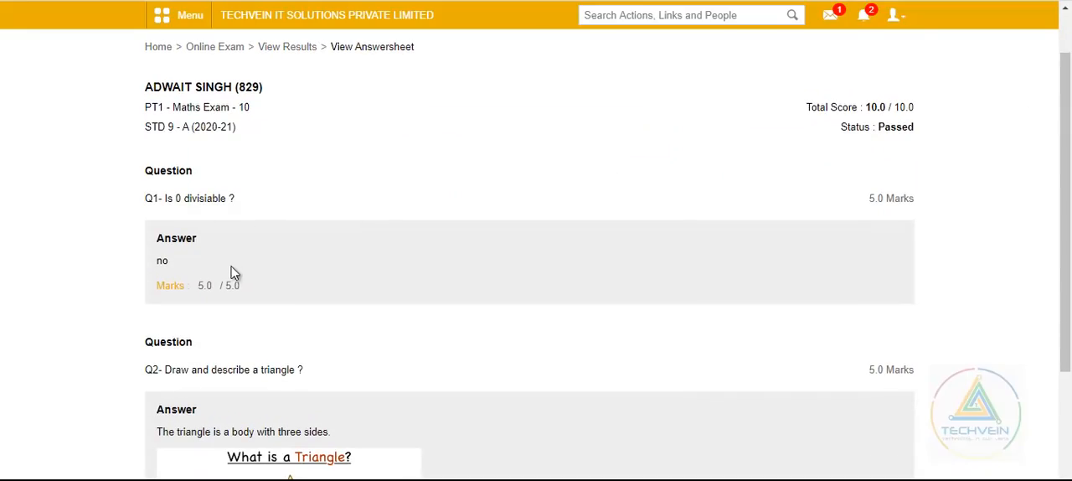
mouse_move(194, 270)
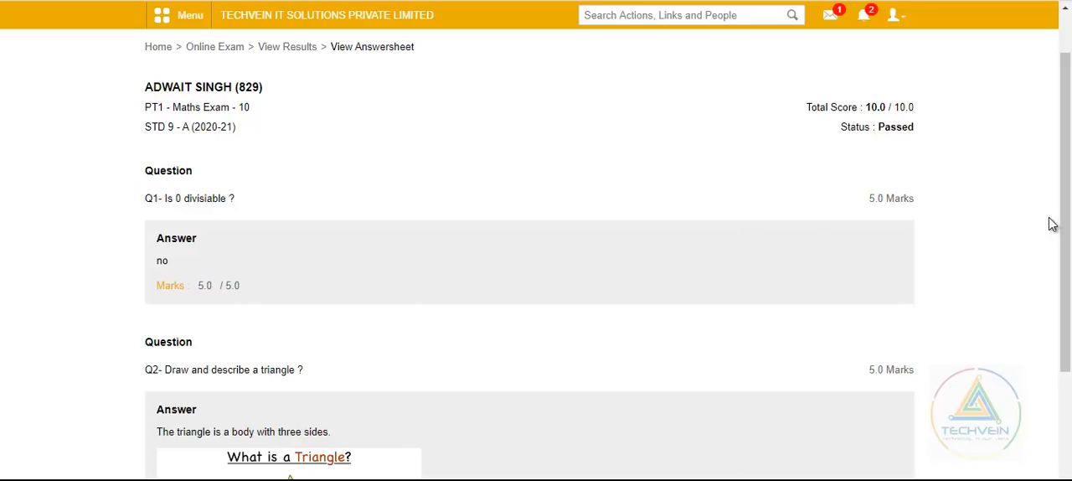
scroll("down", 3)
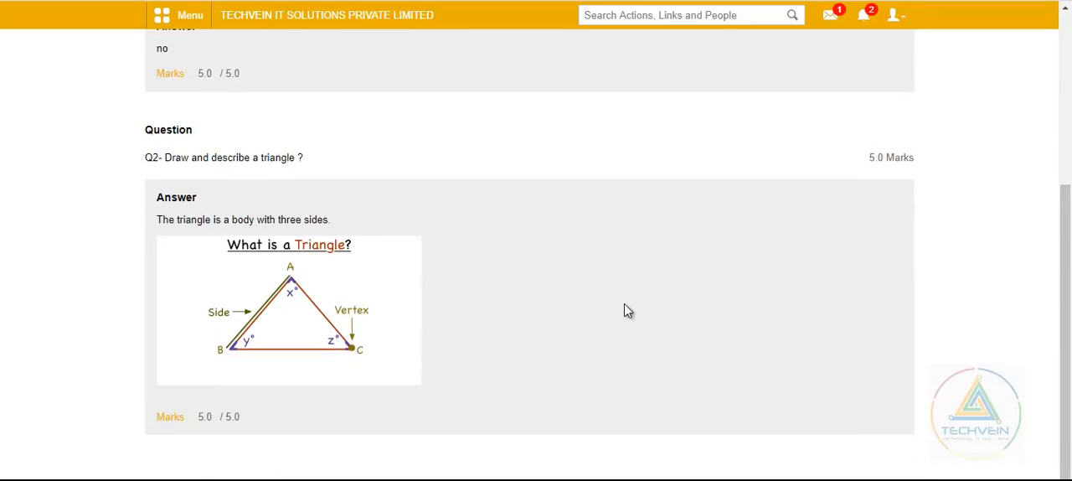
mouse_move(676, 320)
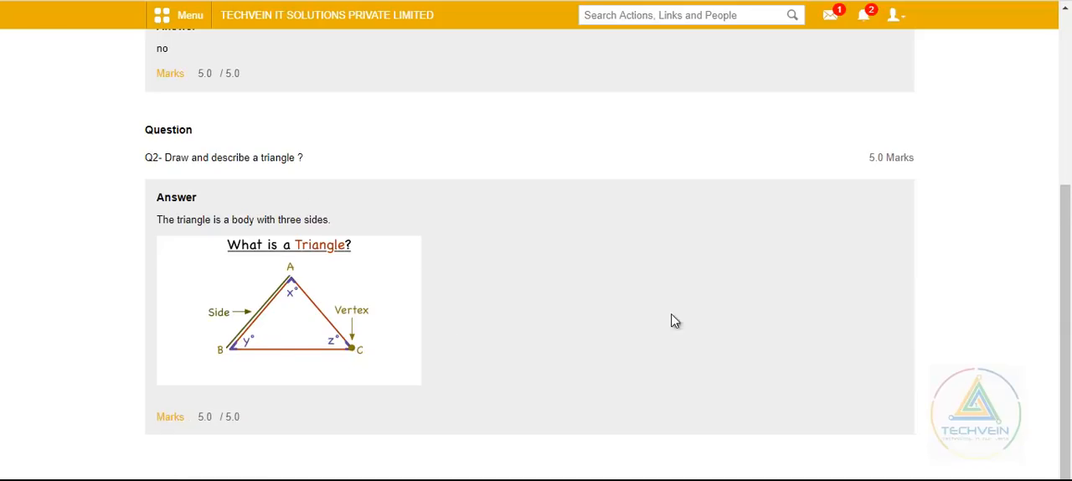